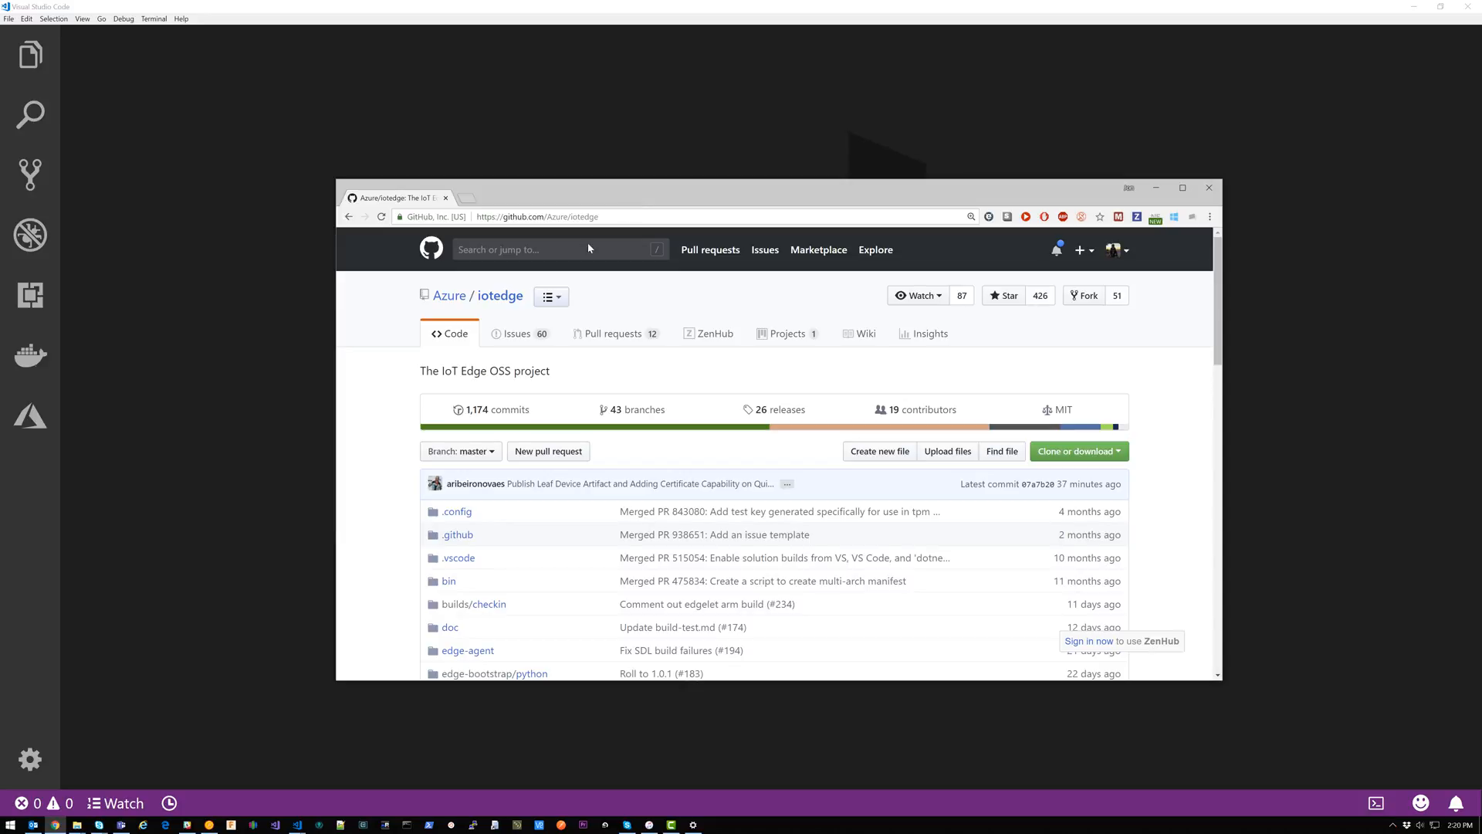
Review the open pull requests of Azure/iotedge on GitHub, then return to the Code page
click(613, 333)
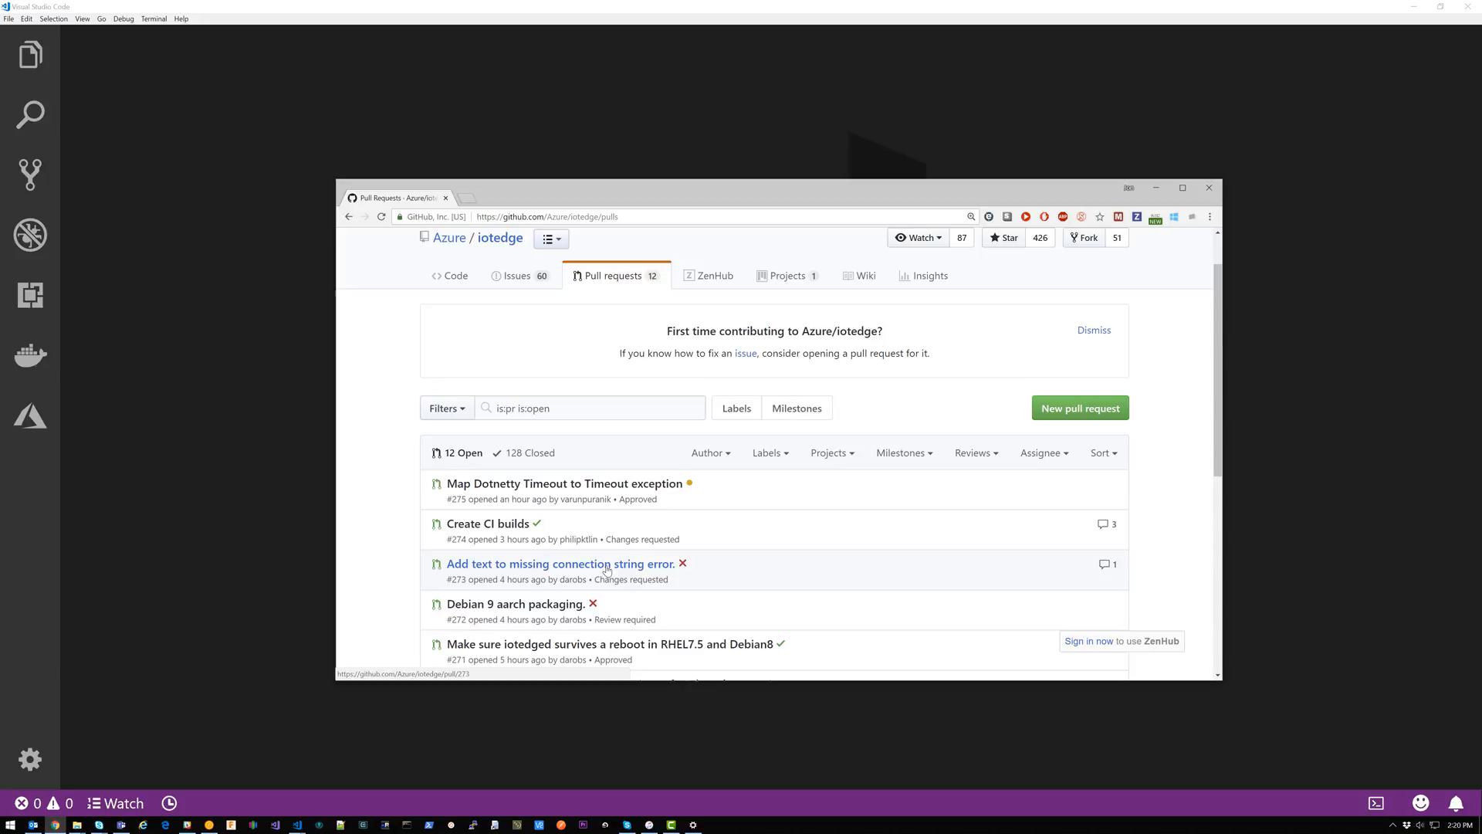
mouse_move(543, 536)
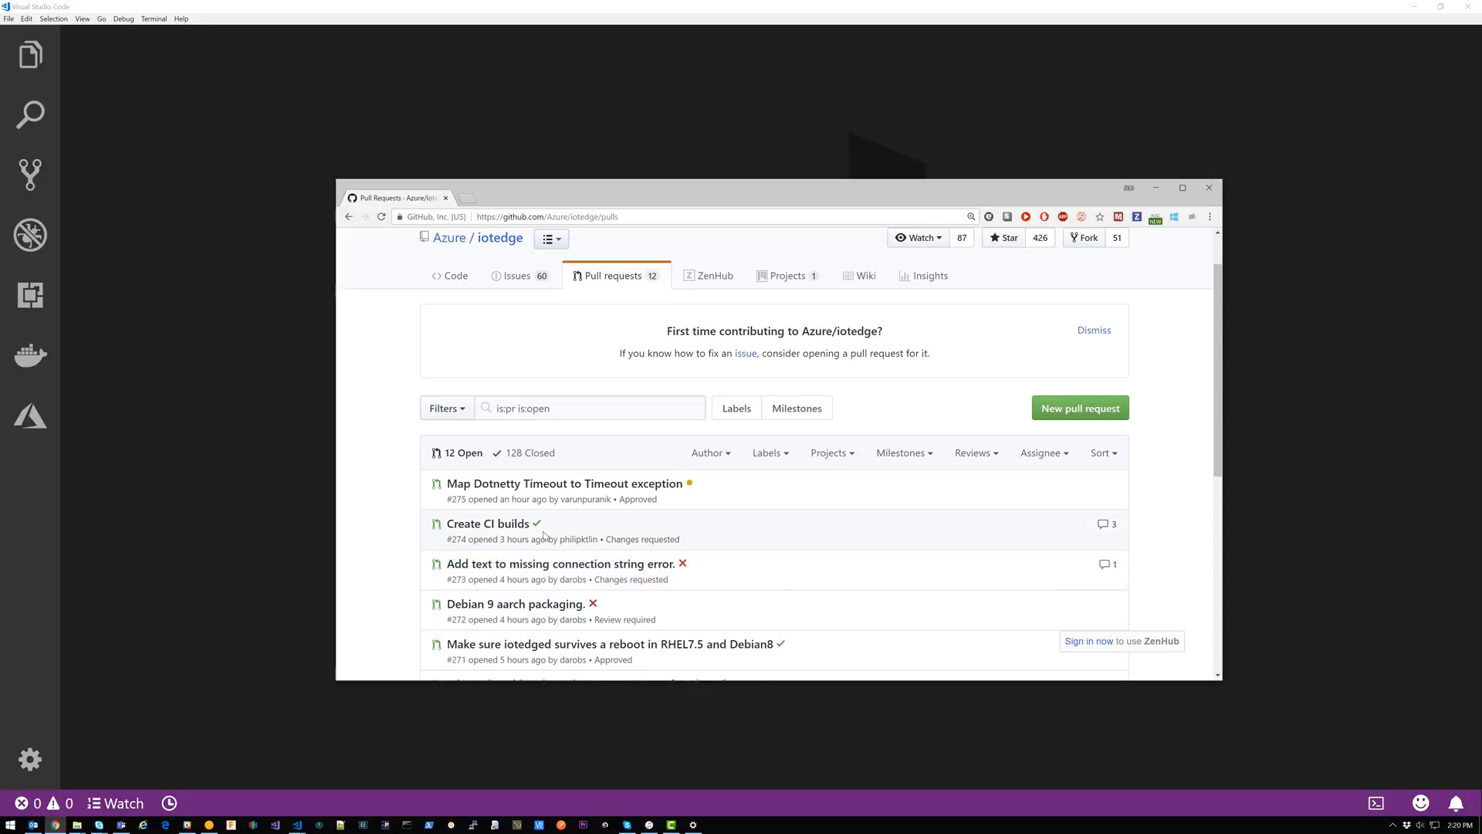
mouse_move(547, 372)
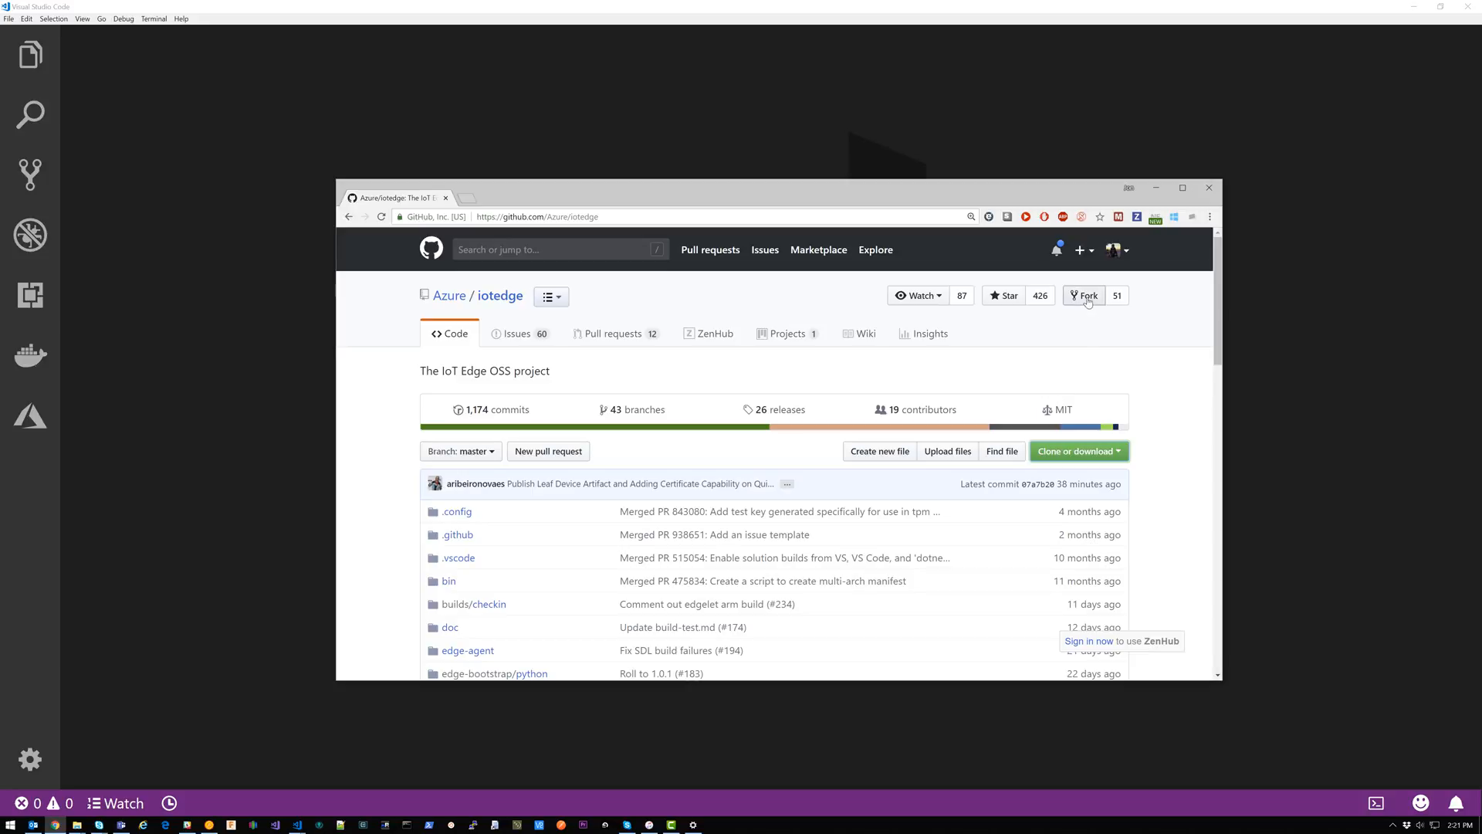
click(1083, 295)
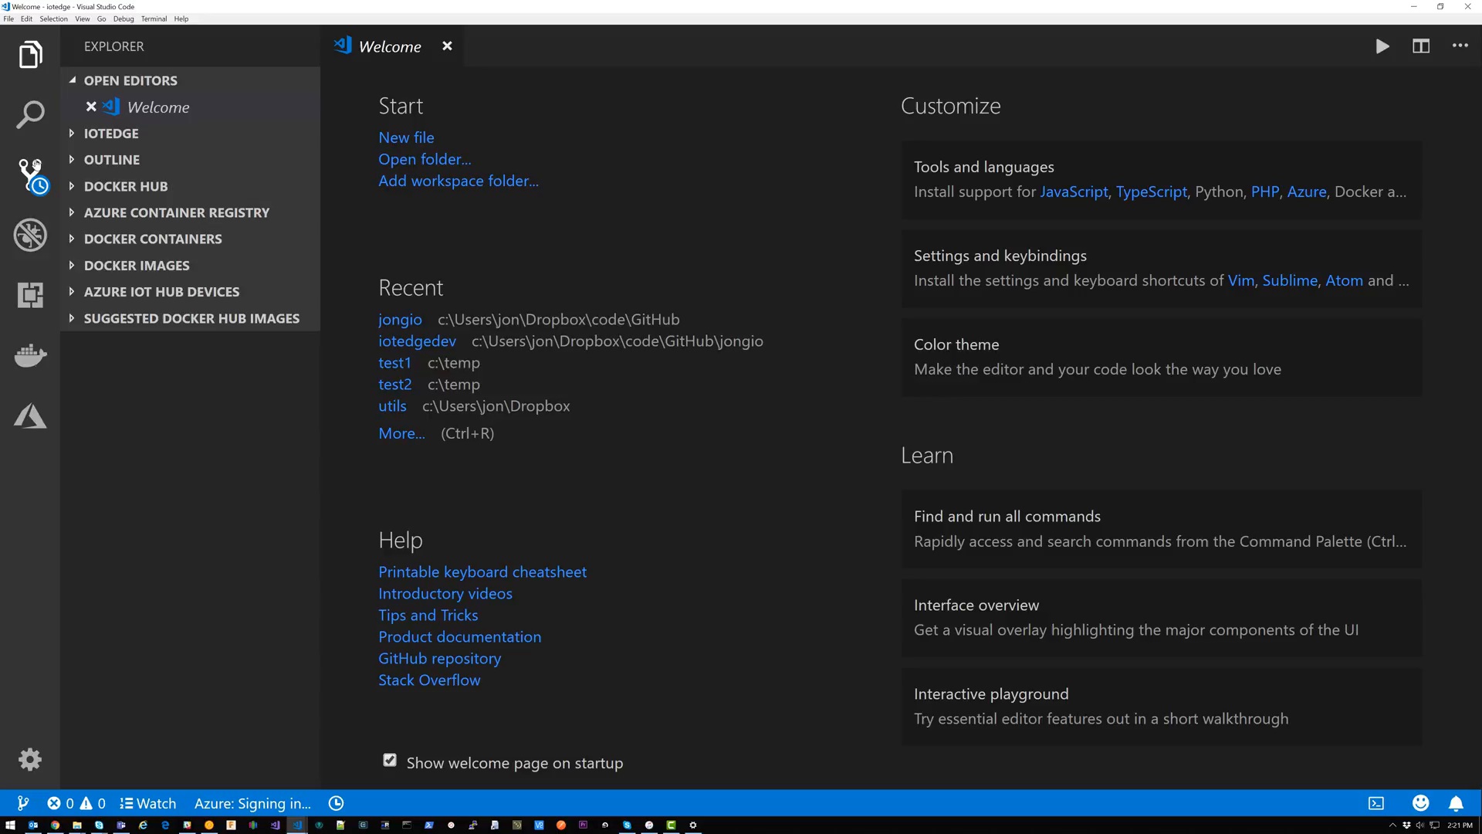
Check installed extensions, then expand the empty All category under GitHub Pull Requests
click(29, 175)
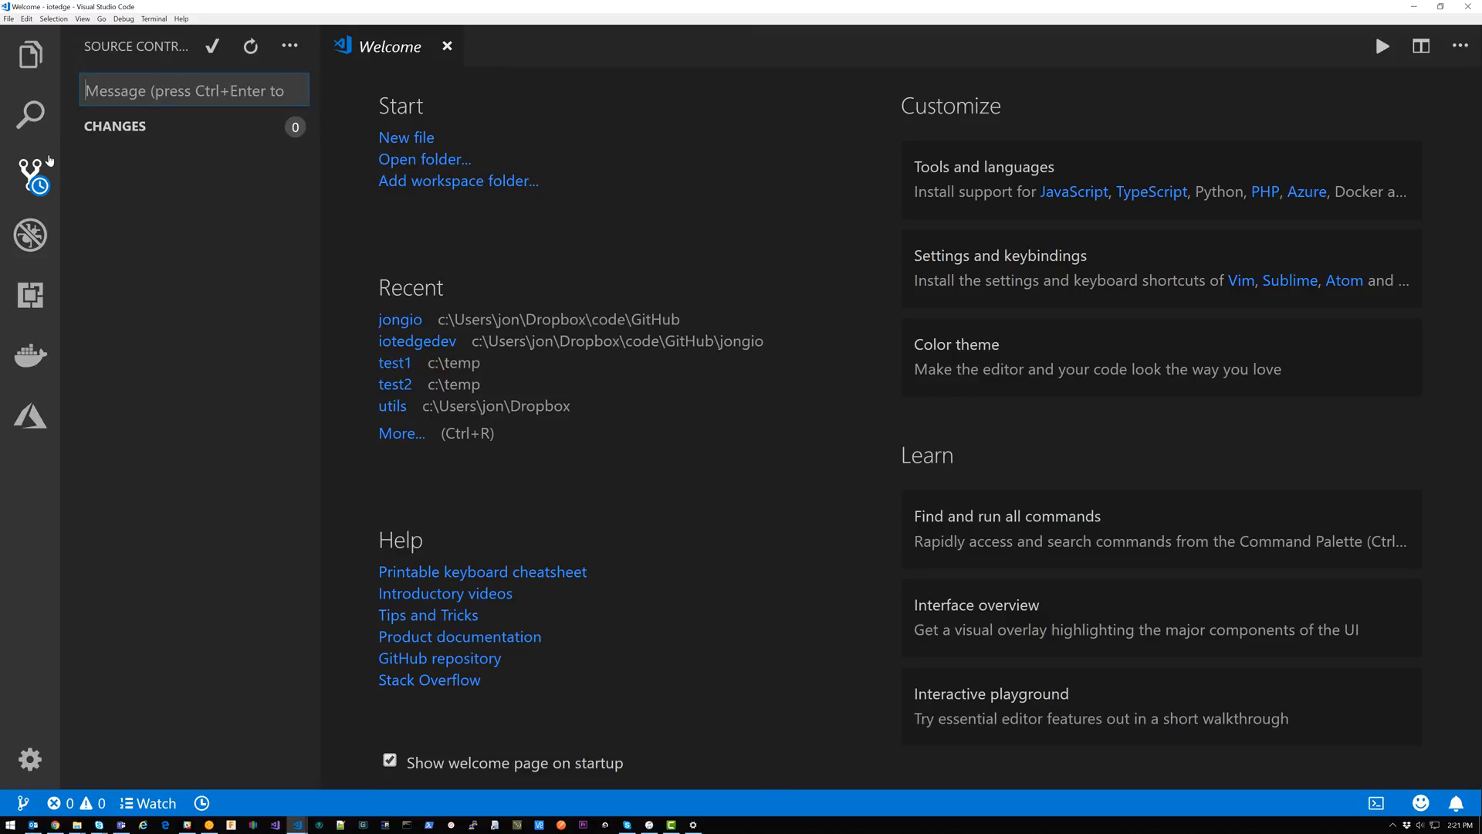
click(31, 173)
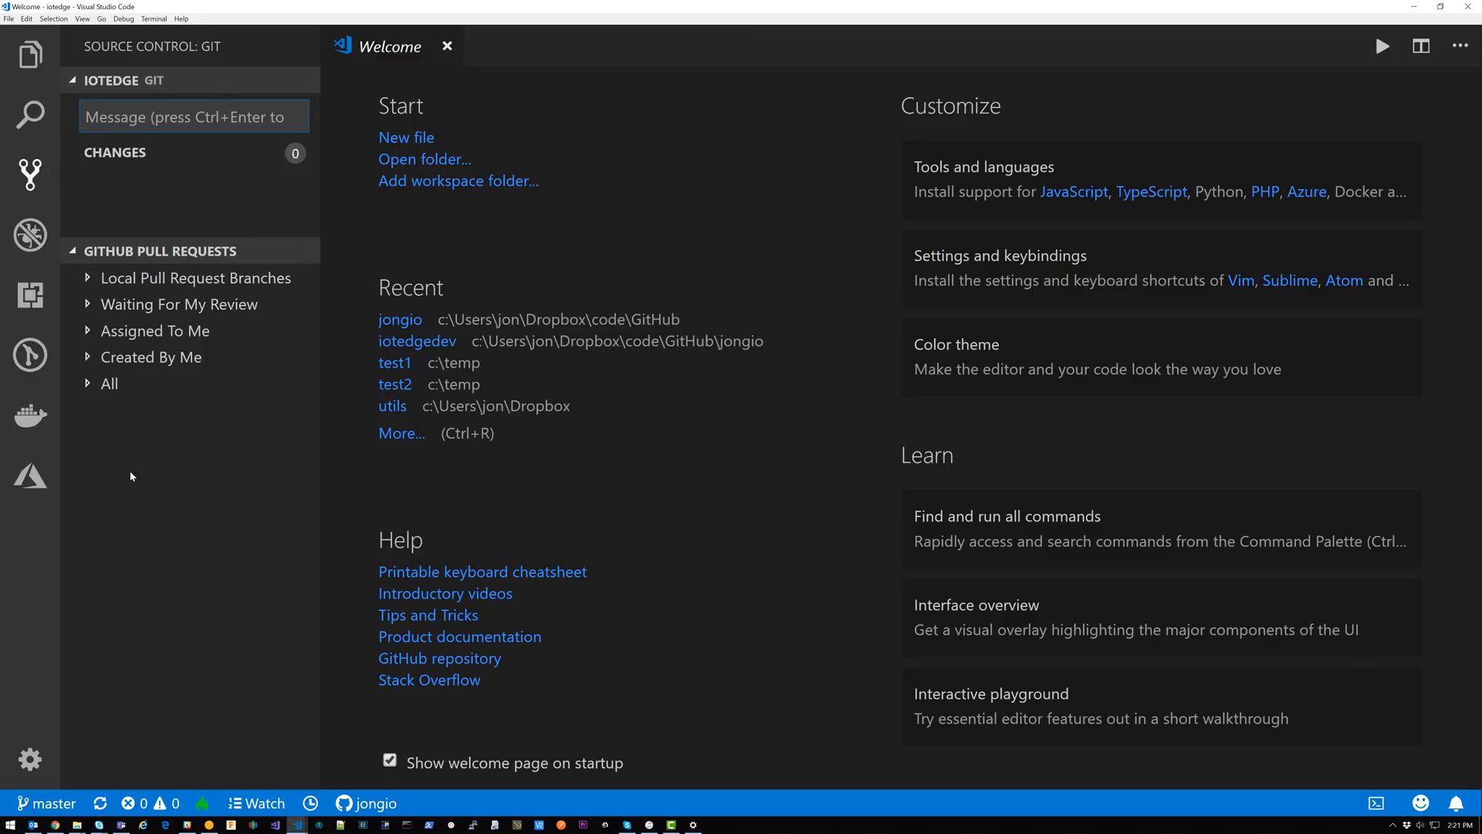
click(30, 297)
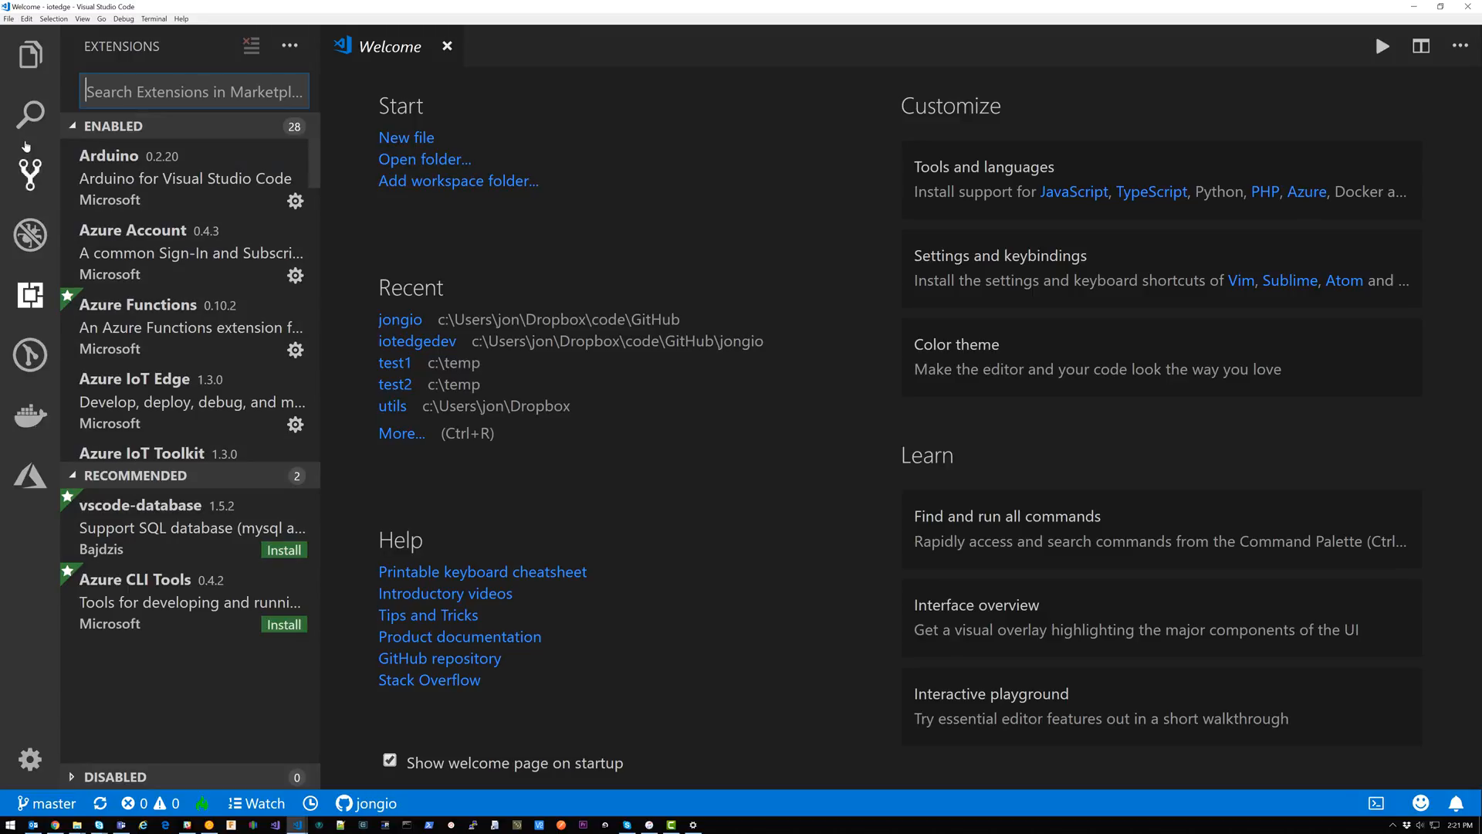
click(31, 175)
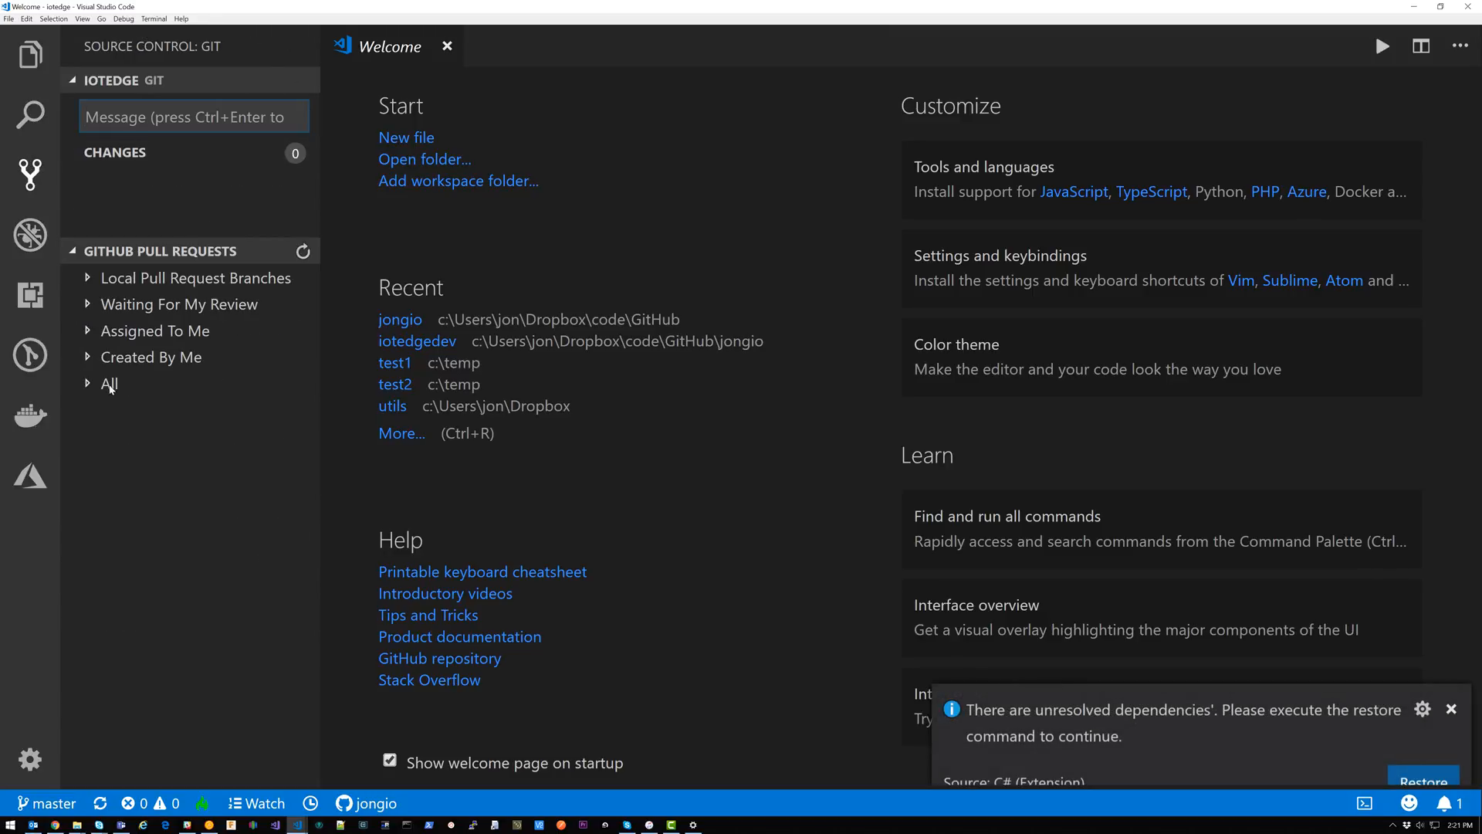
click(108, 383)
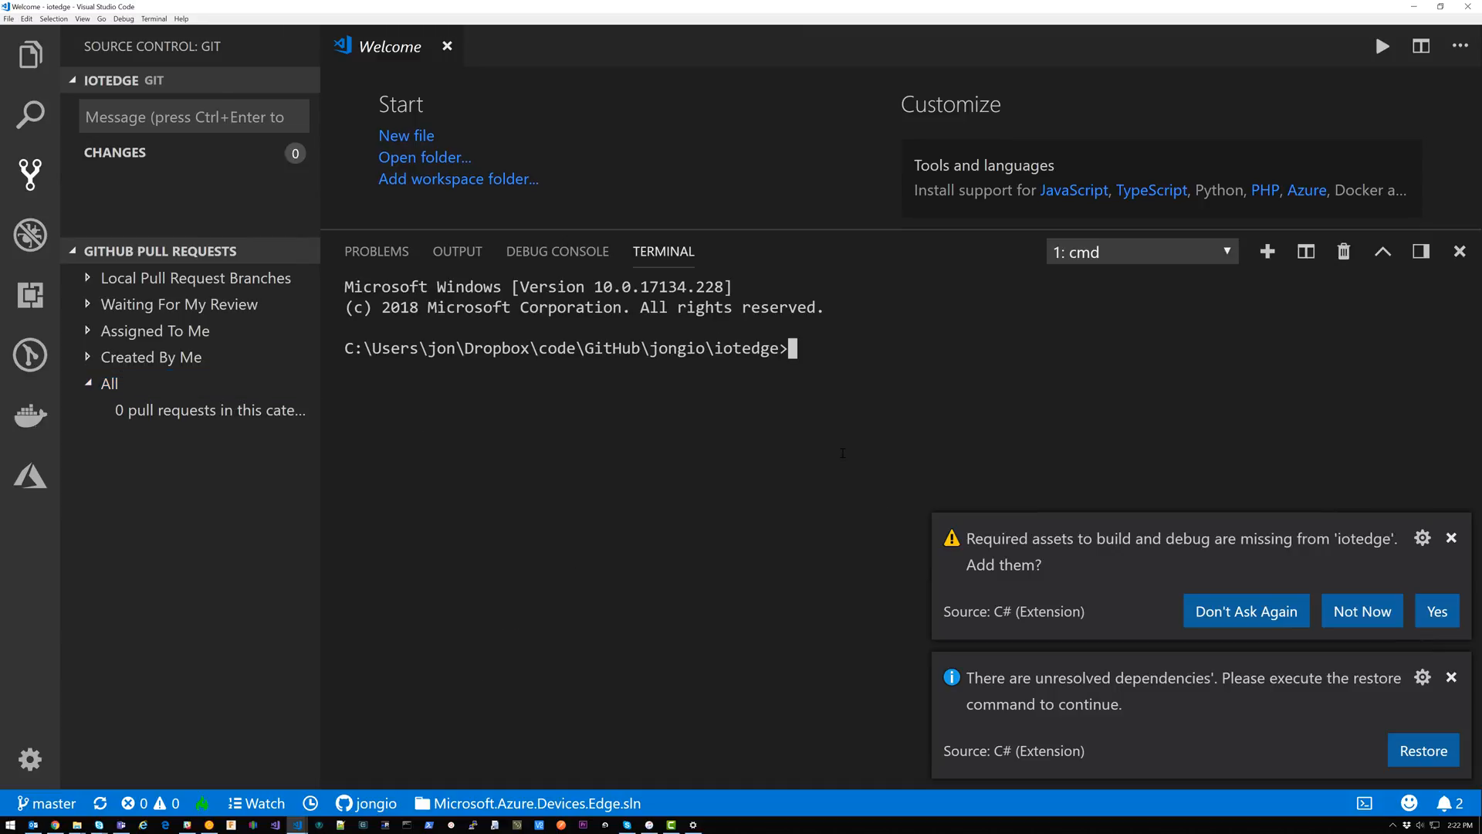
Run 'git remote add upstream' with the Azure/iotedge clone URL copied from GitHub
text(git remote add)
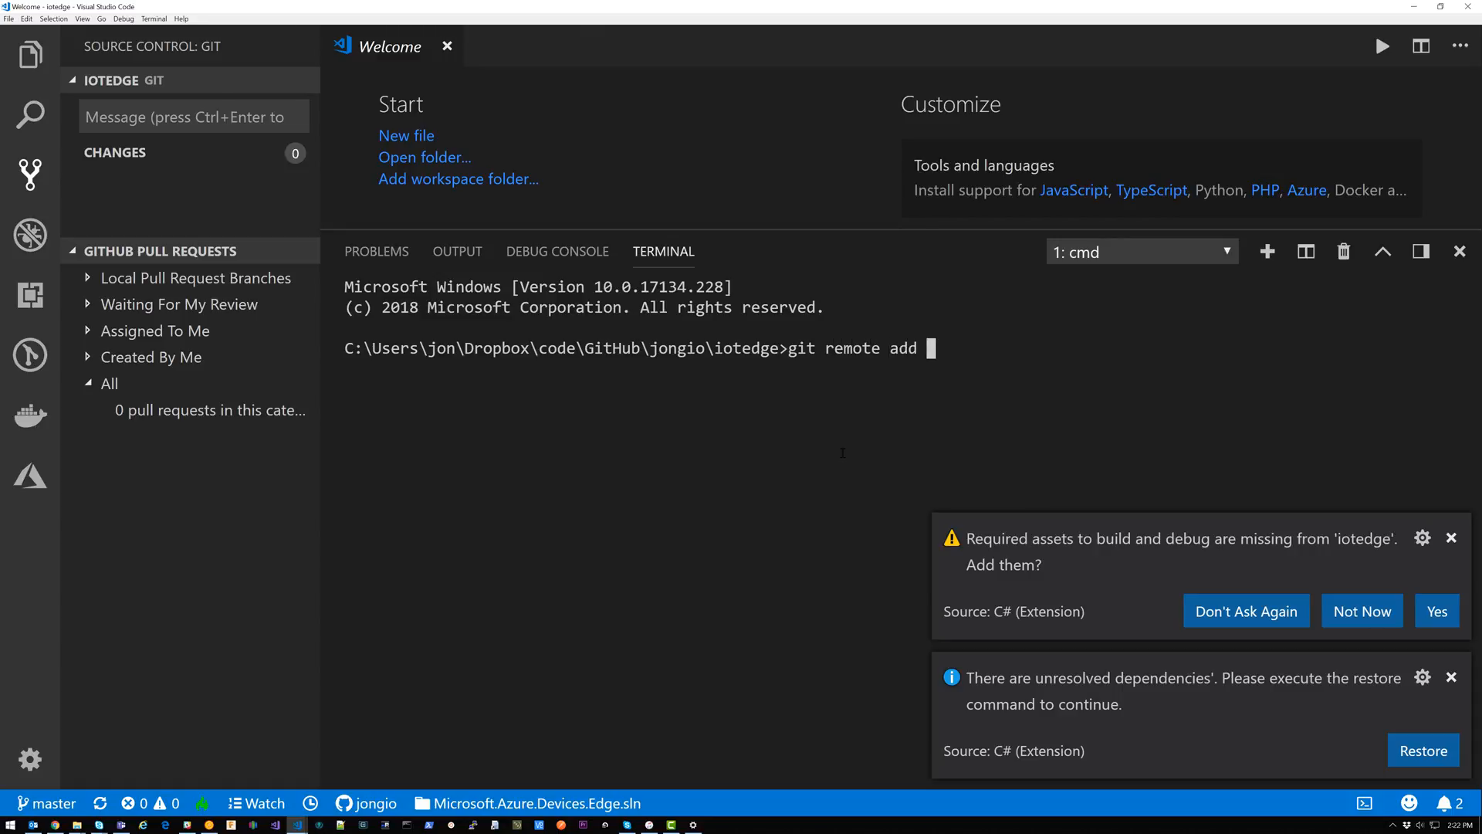
text(upstream)
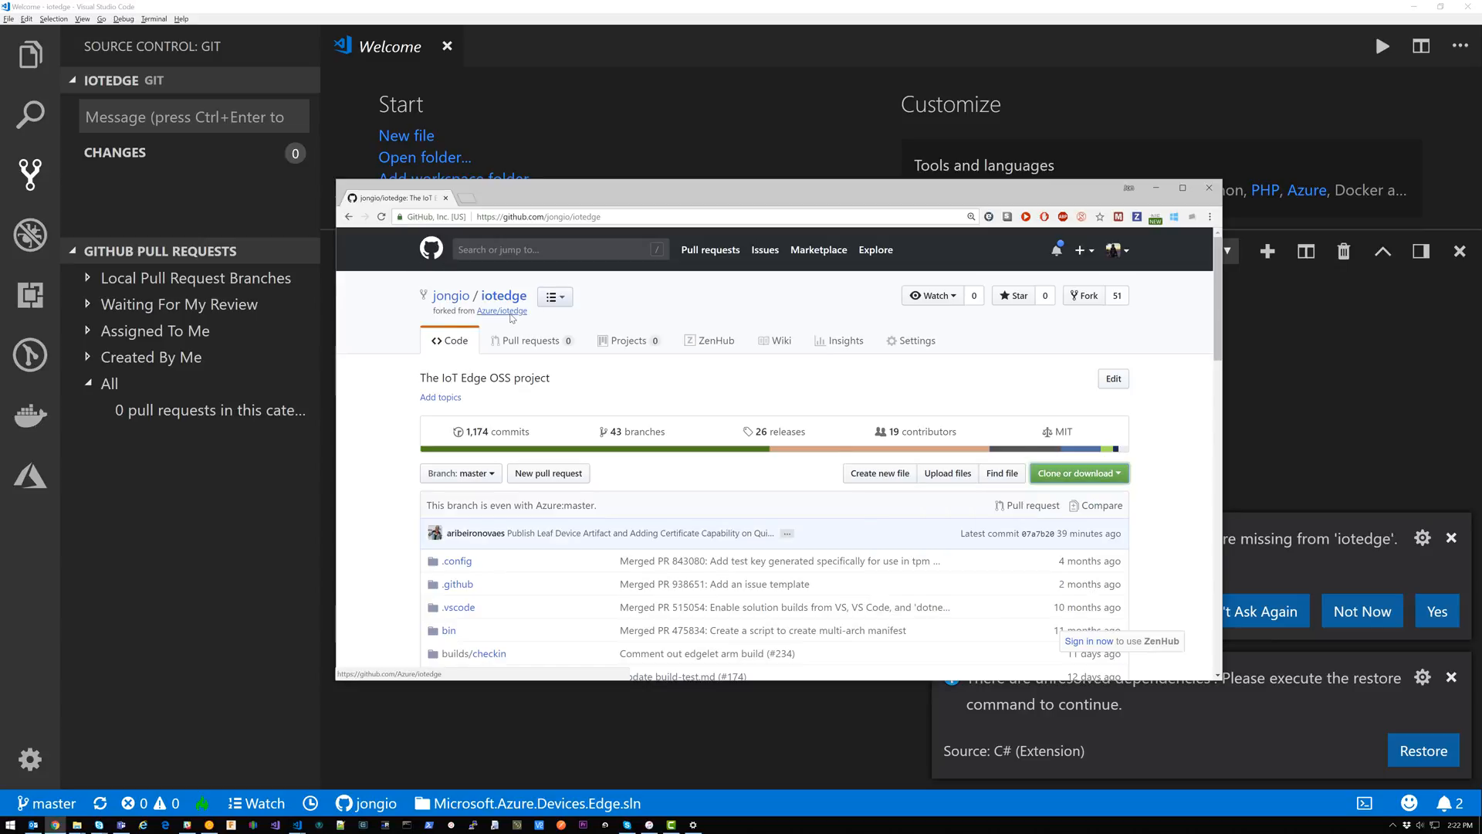
click(502, 310)
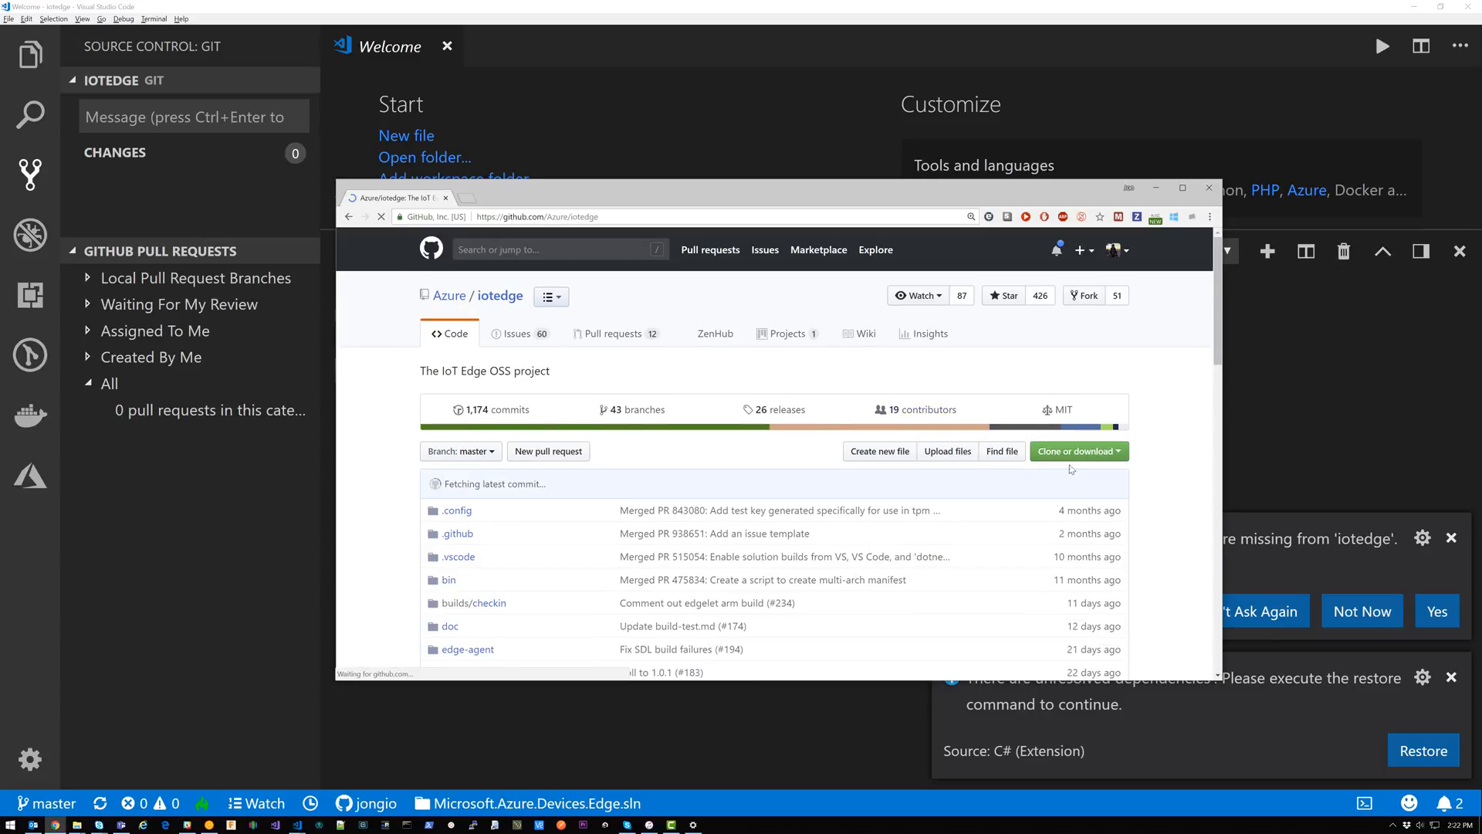
click(1075, 451)
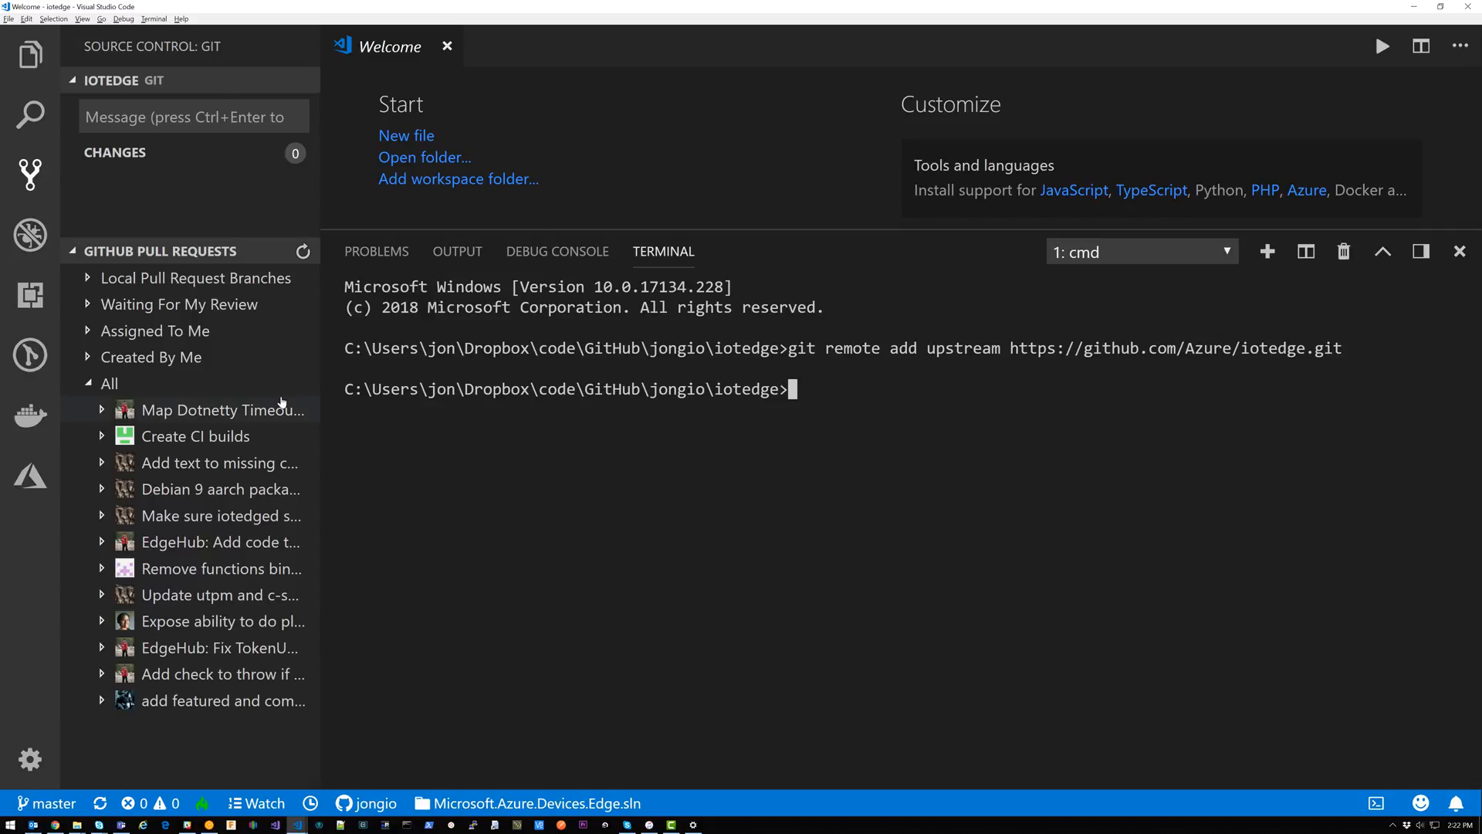
mouse_move(222, 409)
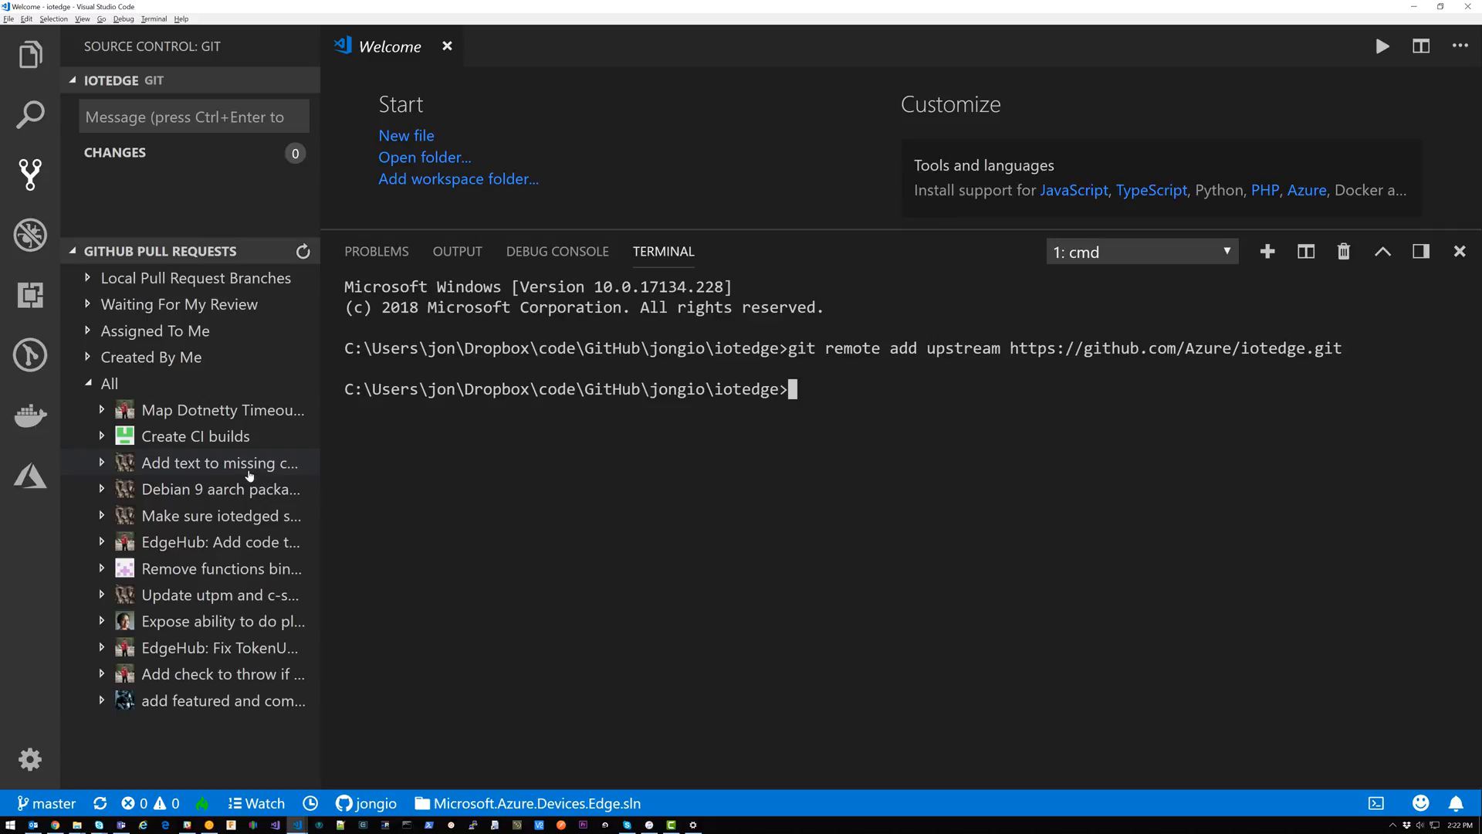
Open pull request #273 'Add text to missing connection string error' and read its review comment
click(219, 462)
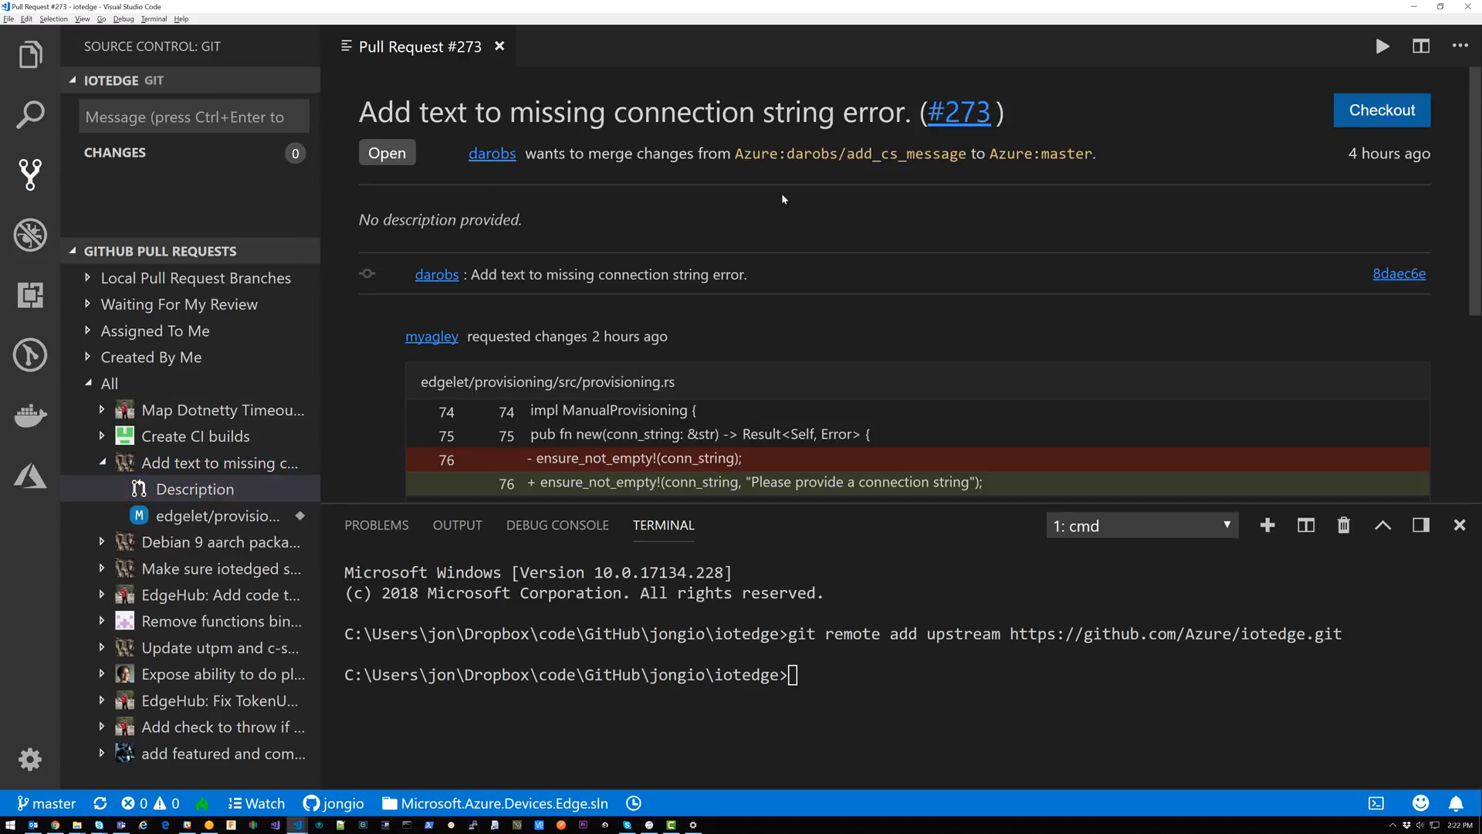
scroll(down, 3)
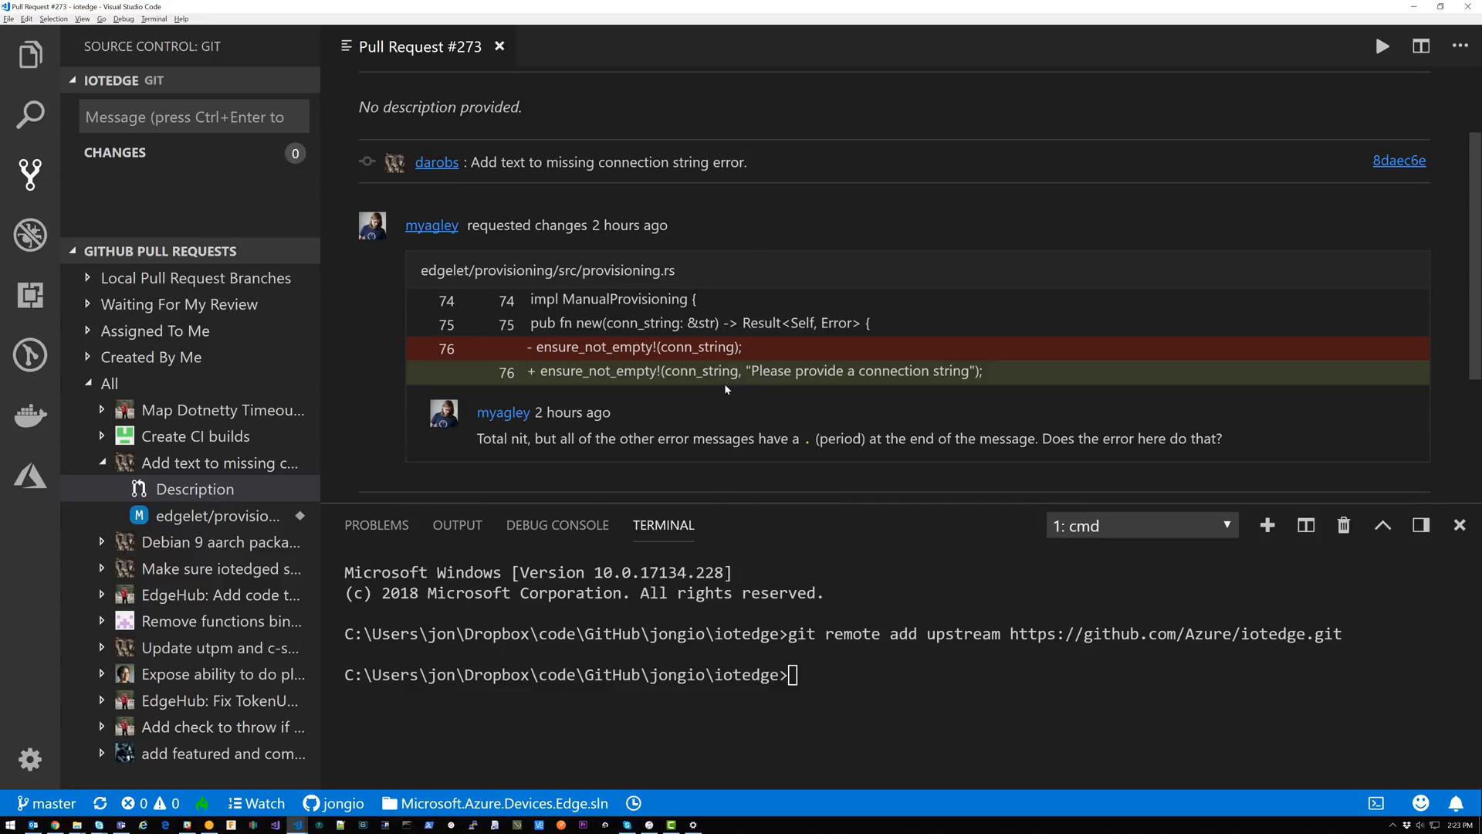
mouse_move(756, 286)
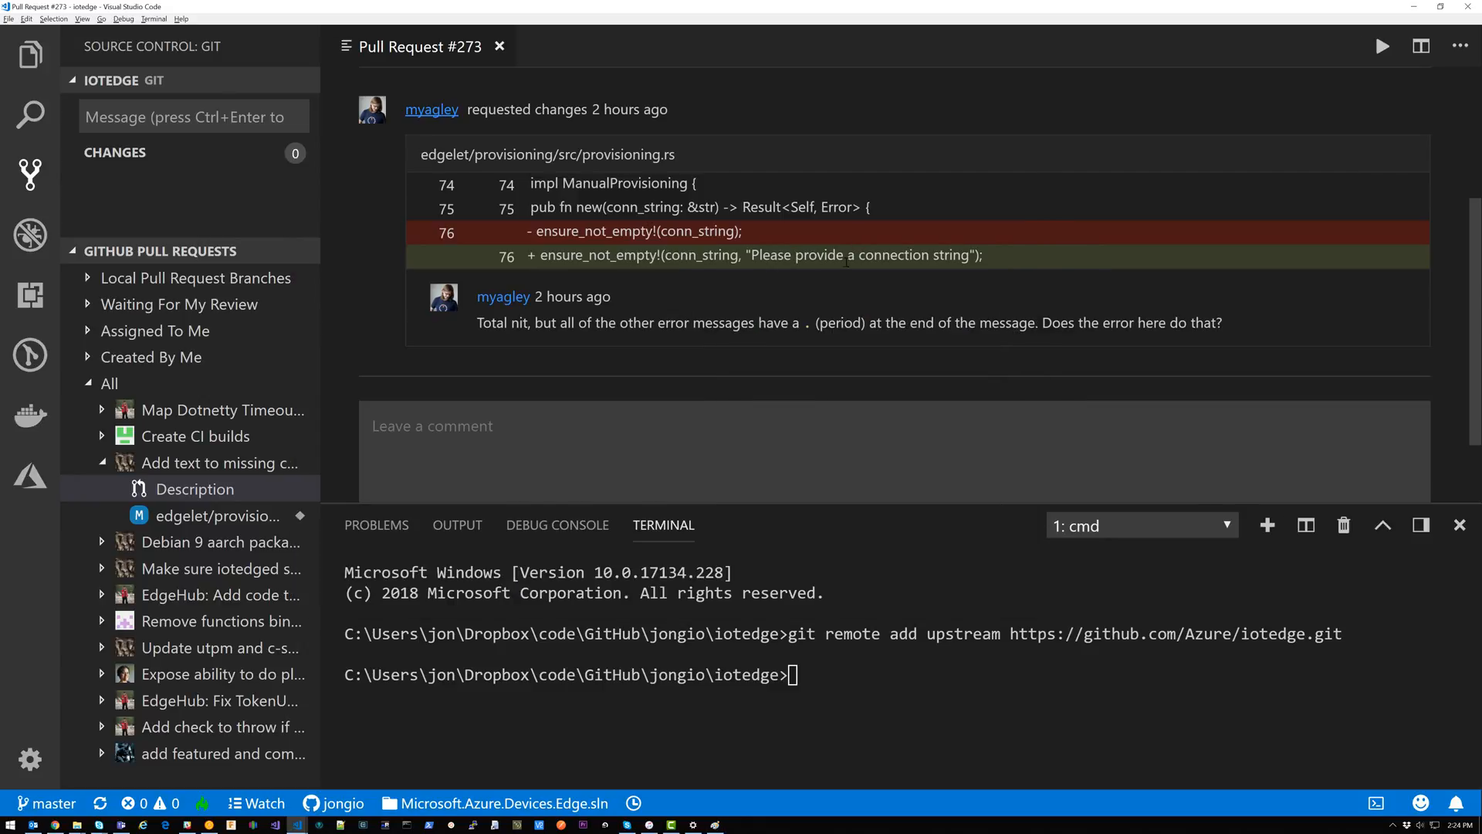
mouse_move(1005, 275)
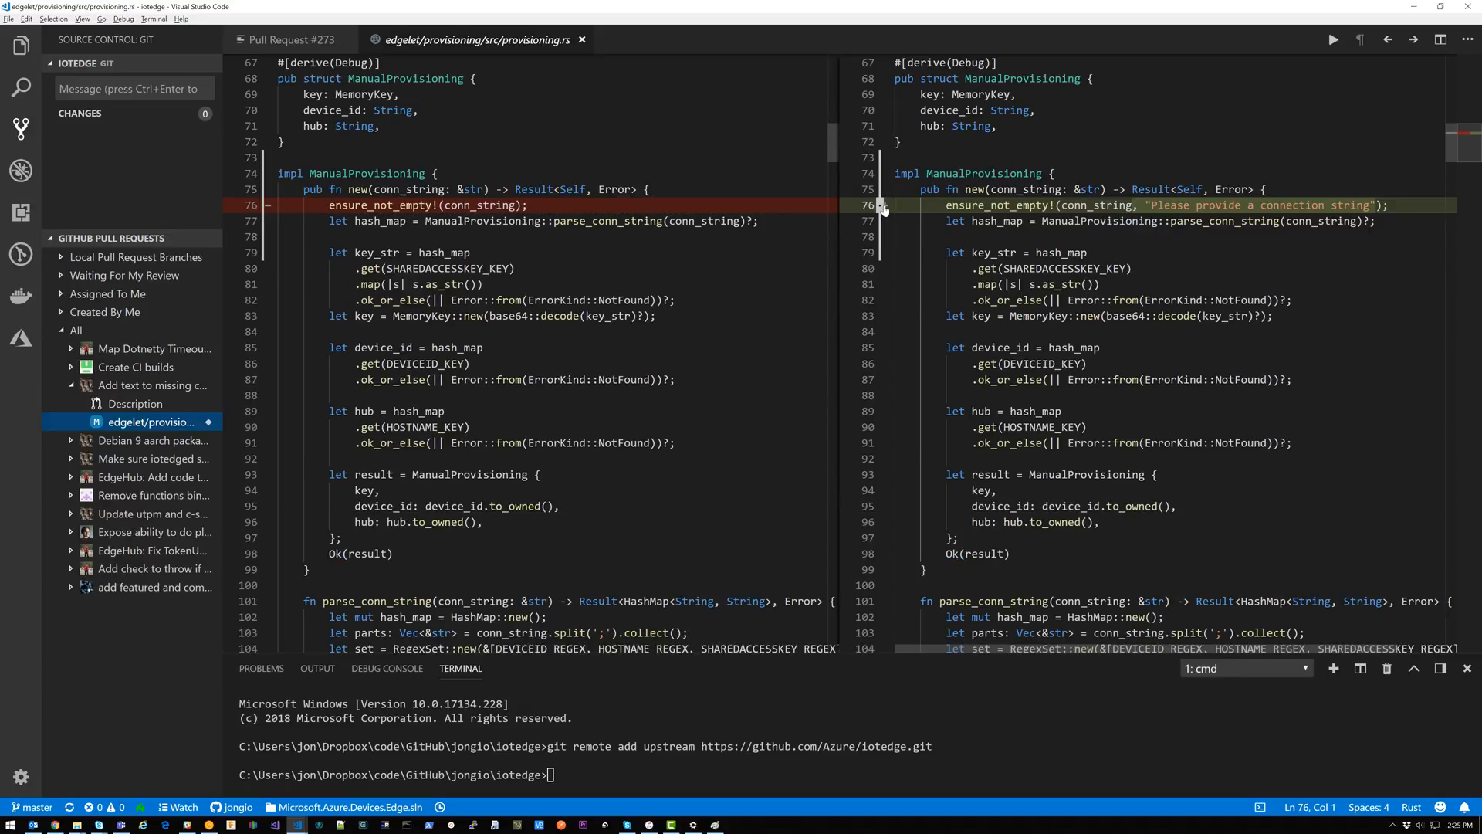
click(882, 205)
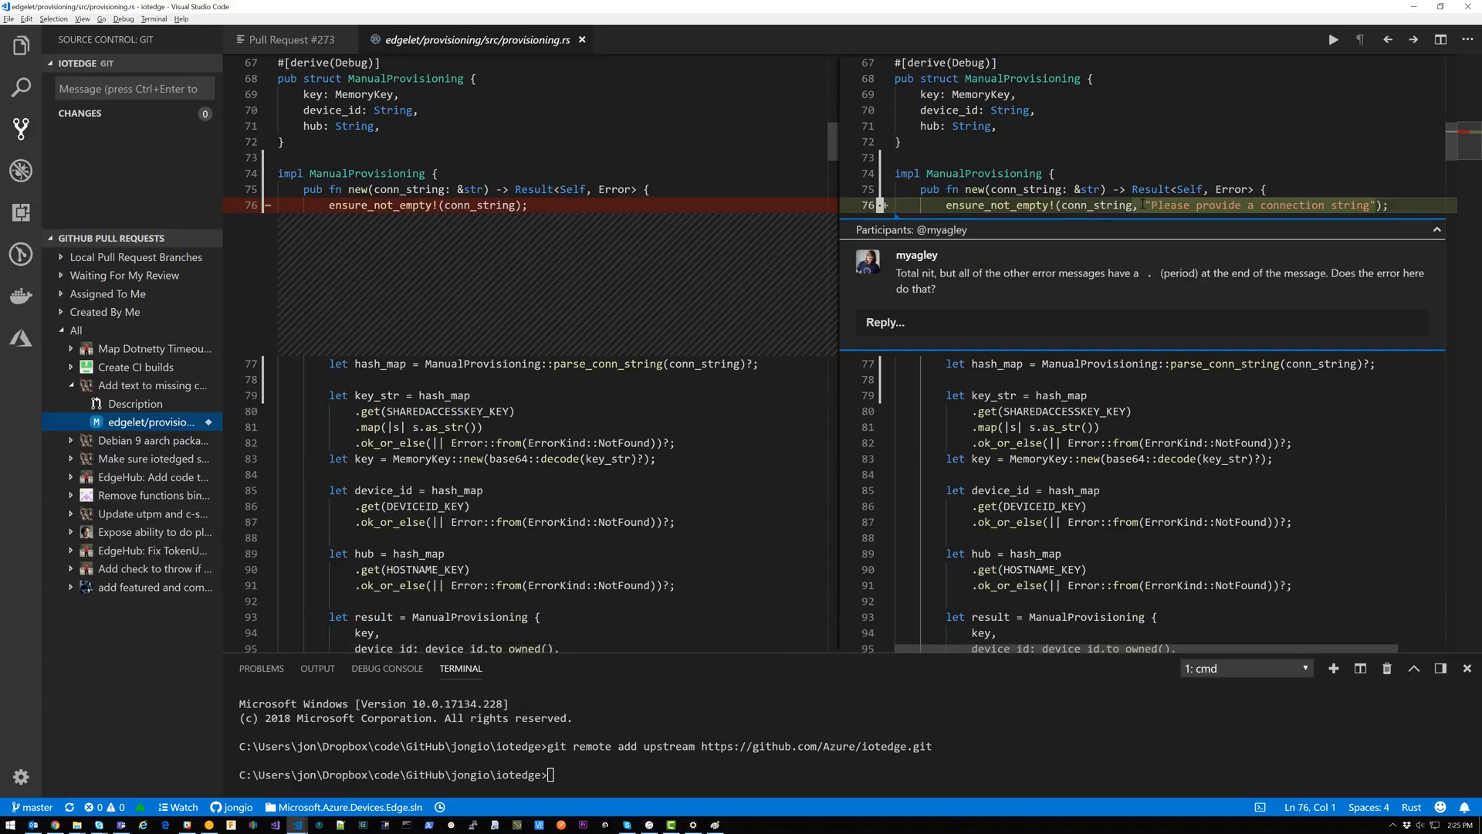
right_click(1220, 205)
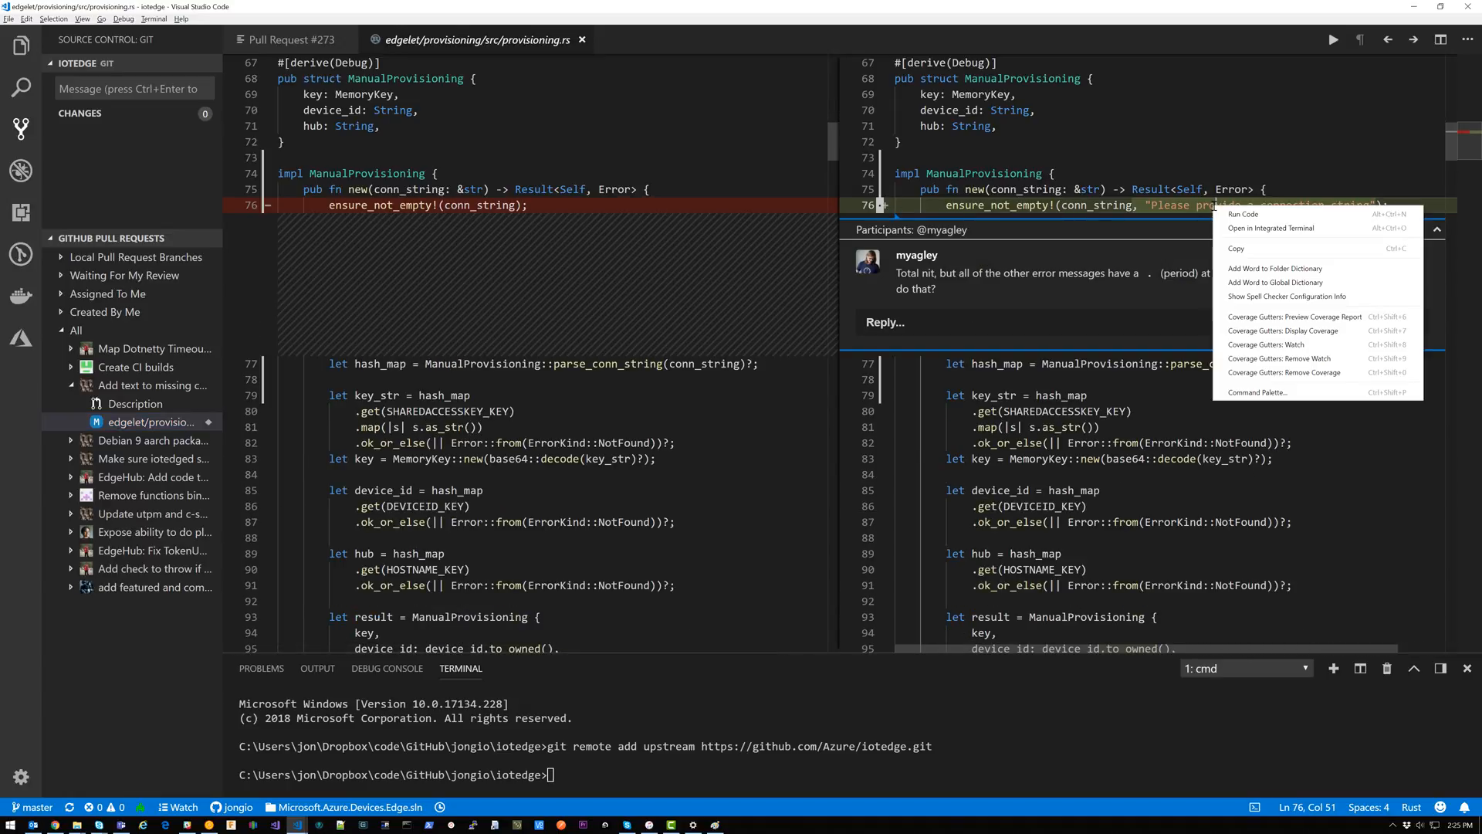
mouse_move(1235, 248)
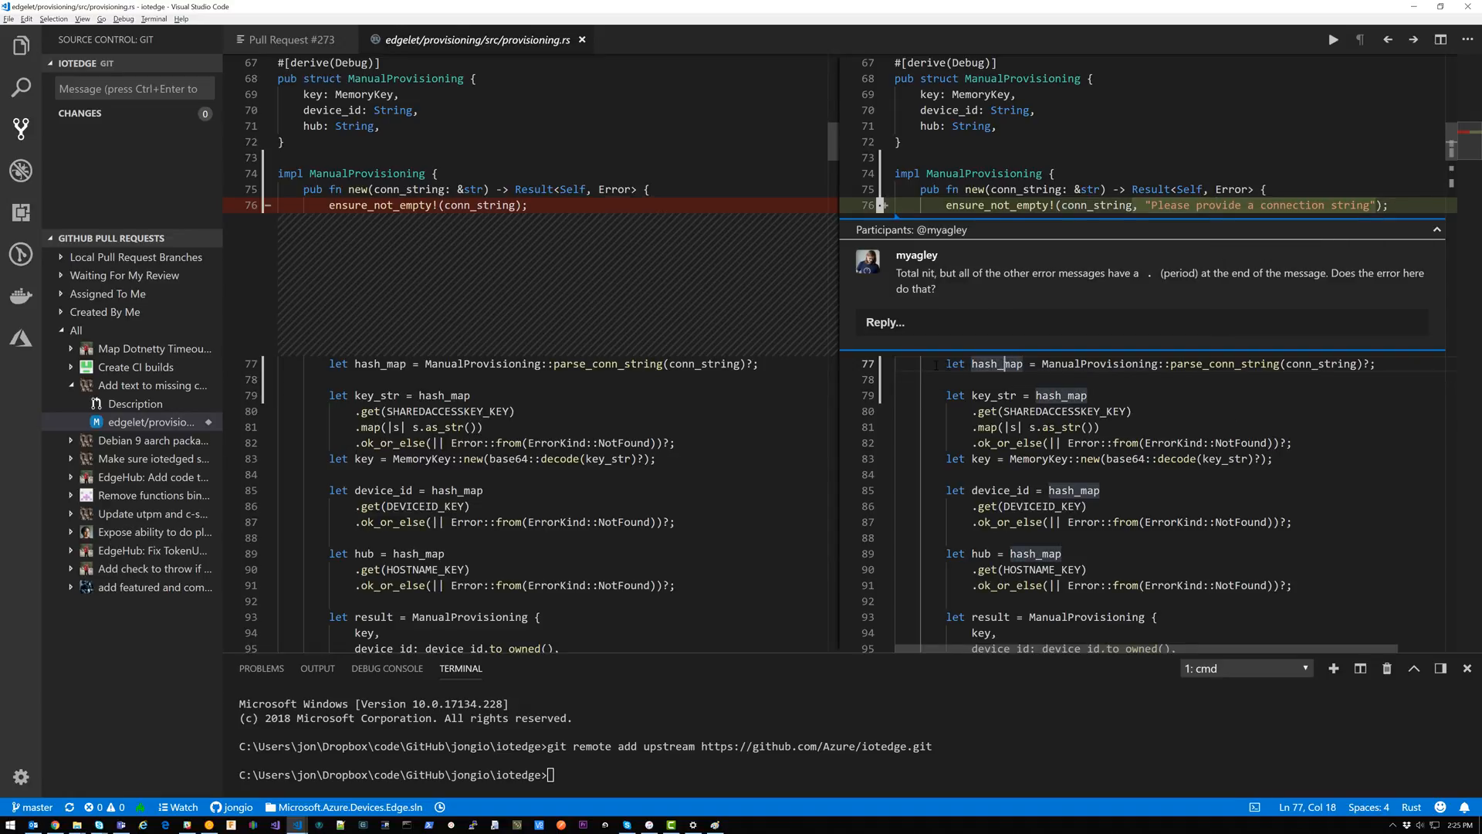
right_click(1002, 363)
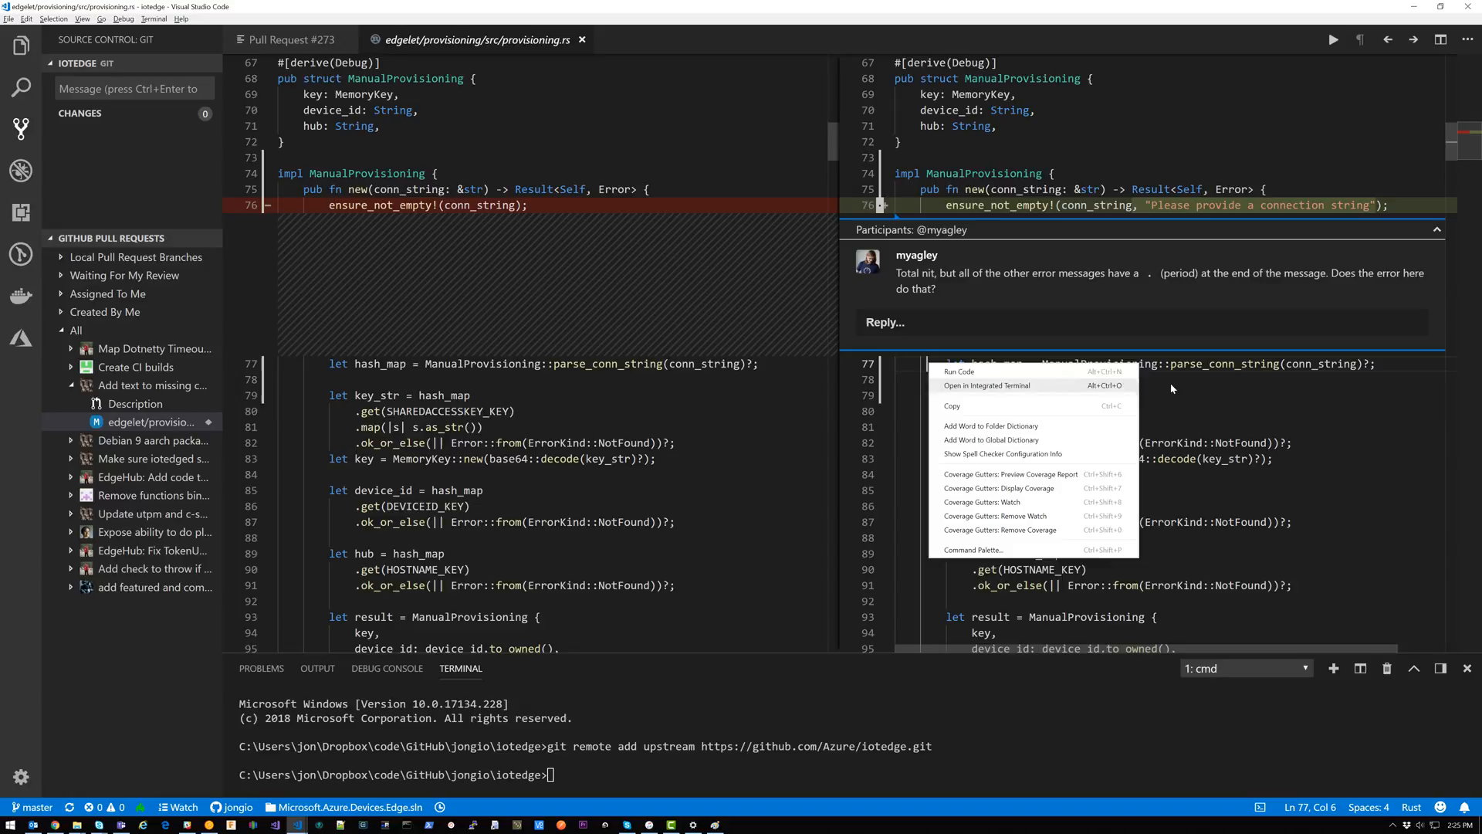
click(881, 363)
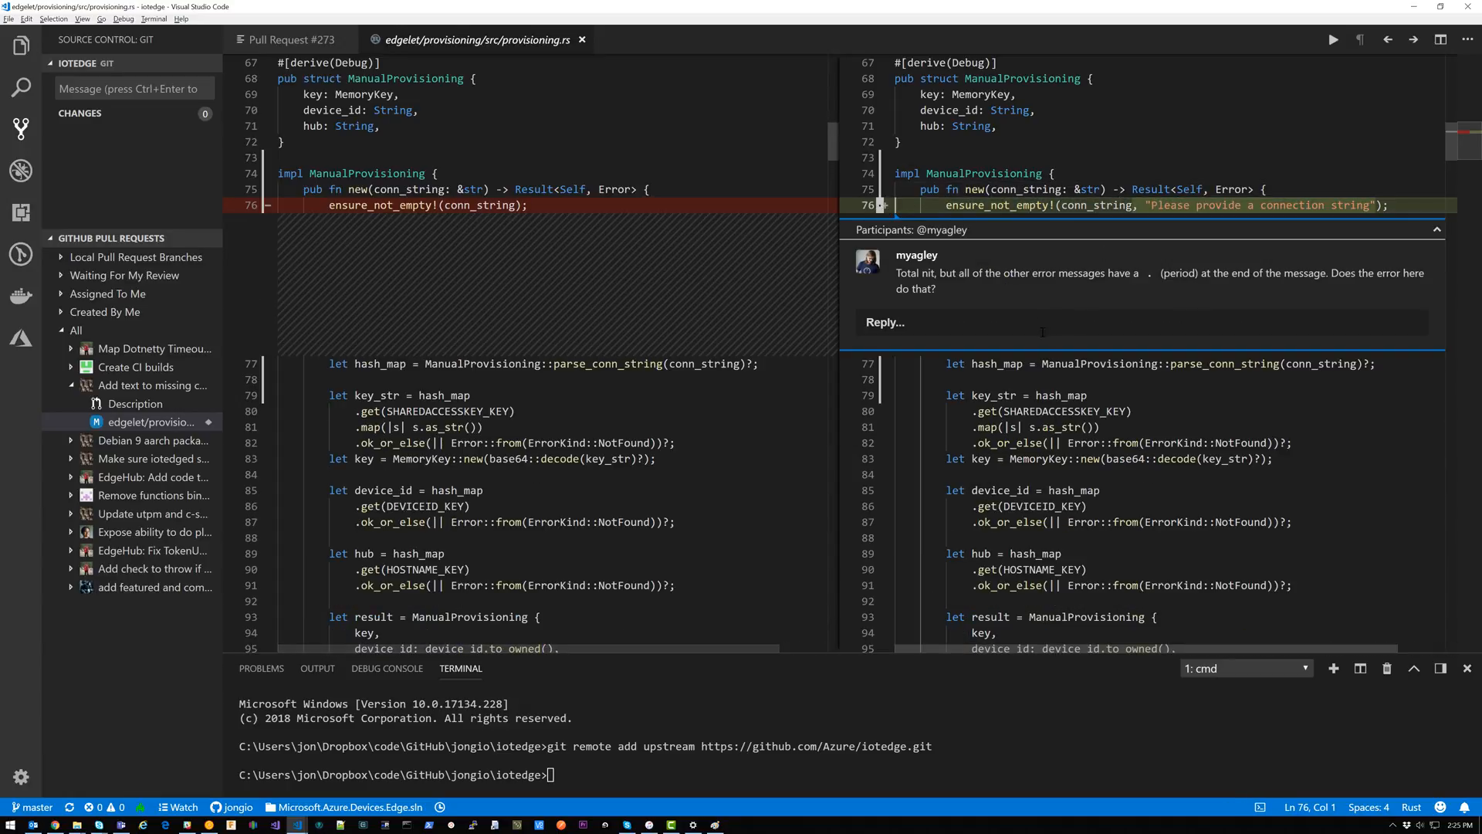
Draft a reply about where to set the connection string, then reopen the provisioning.rs diff
click(1039, 321)
text(How about we a)
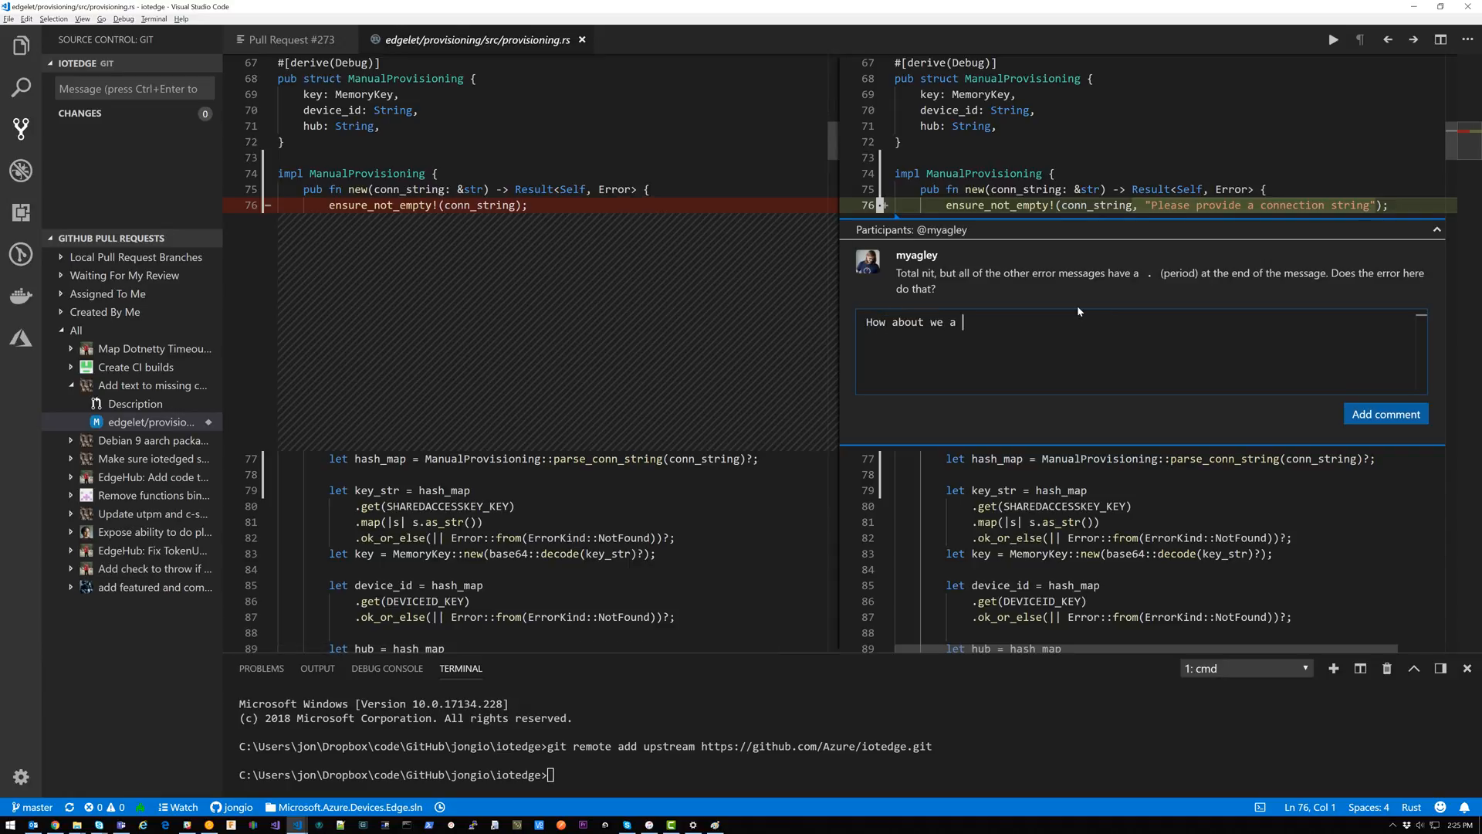
text(message explaining to the user where they should set the connection string - that way they don't need to do another search through docs to figure that out.  Something like: "Please ensure your Edge .yaml file has either a connection string or a DPS connection string." .... something along those lines.)
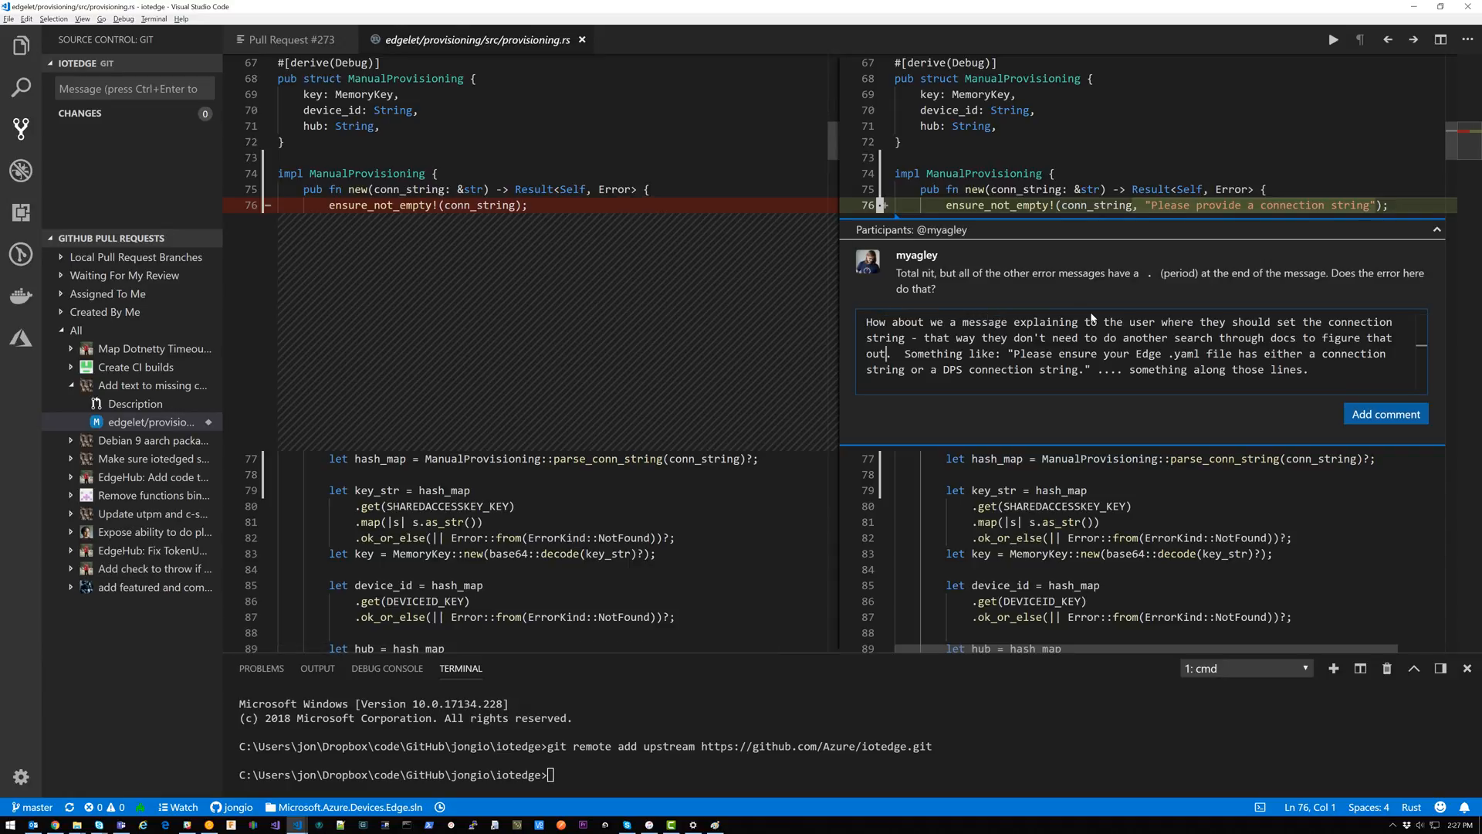
mouse_move(1039, 289)
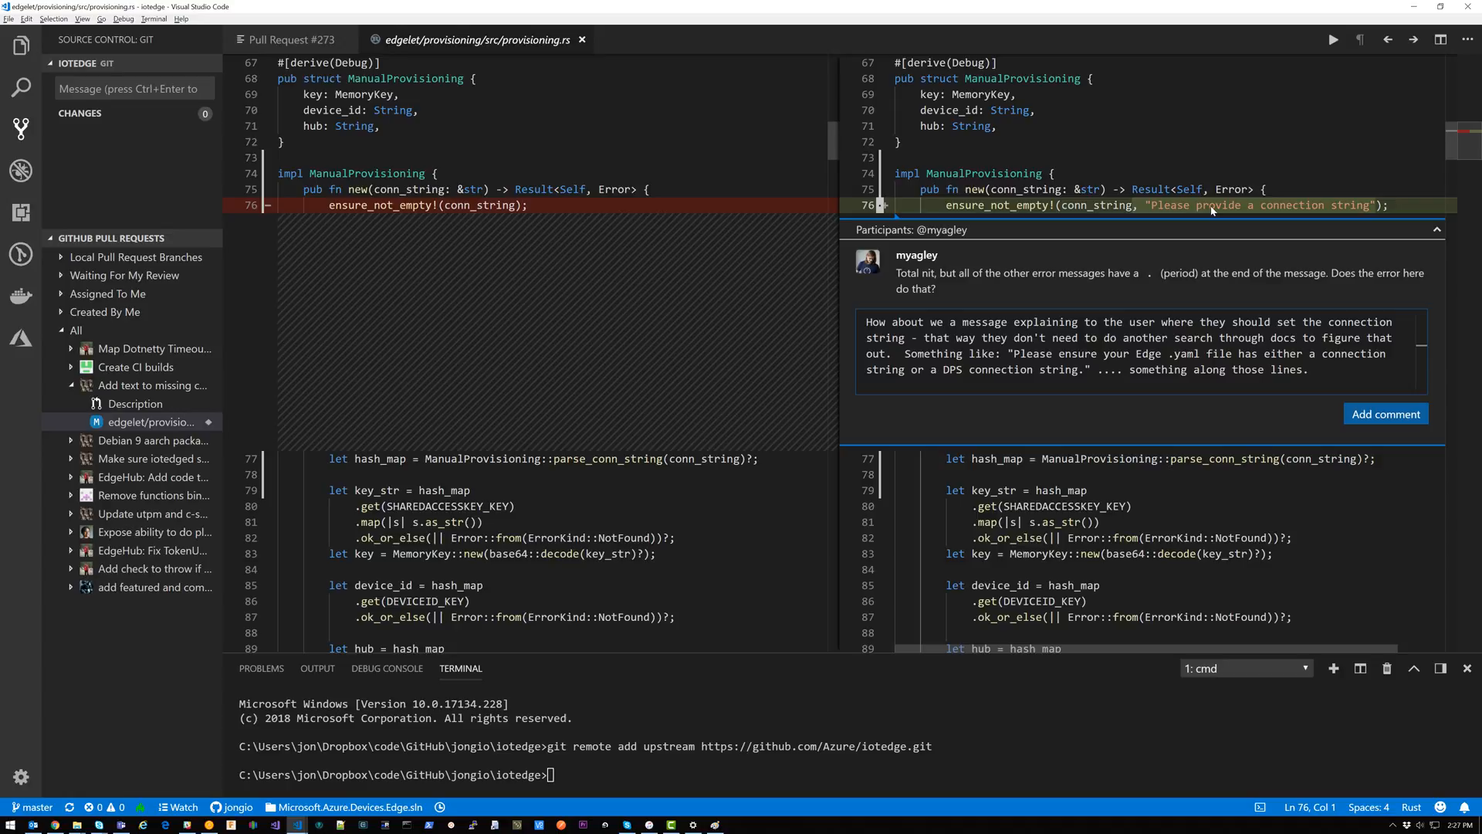
mouse_move(1387, 414)
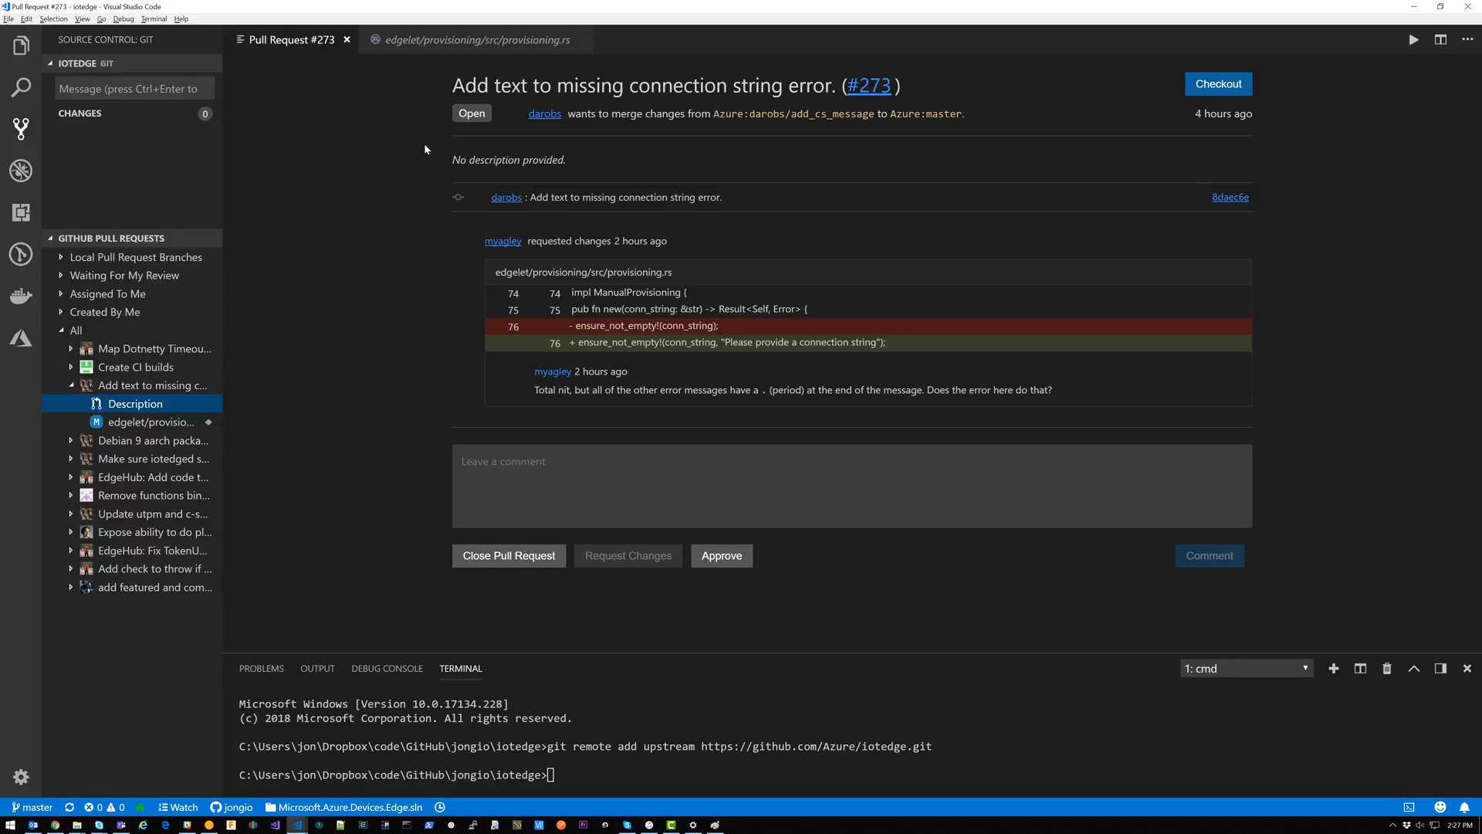
click(151, 422)
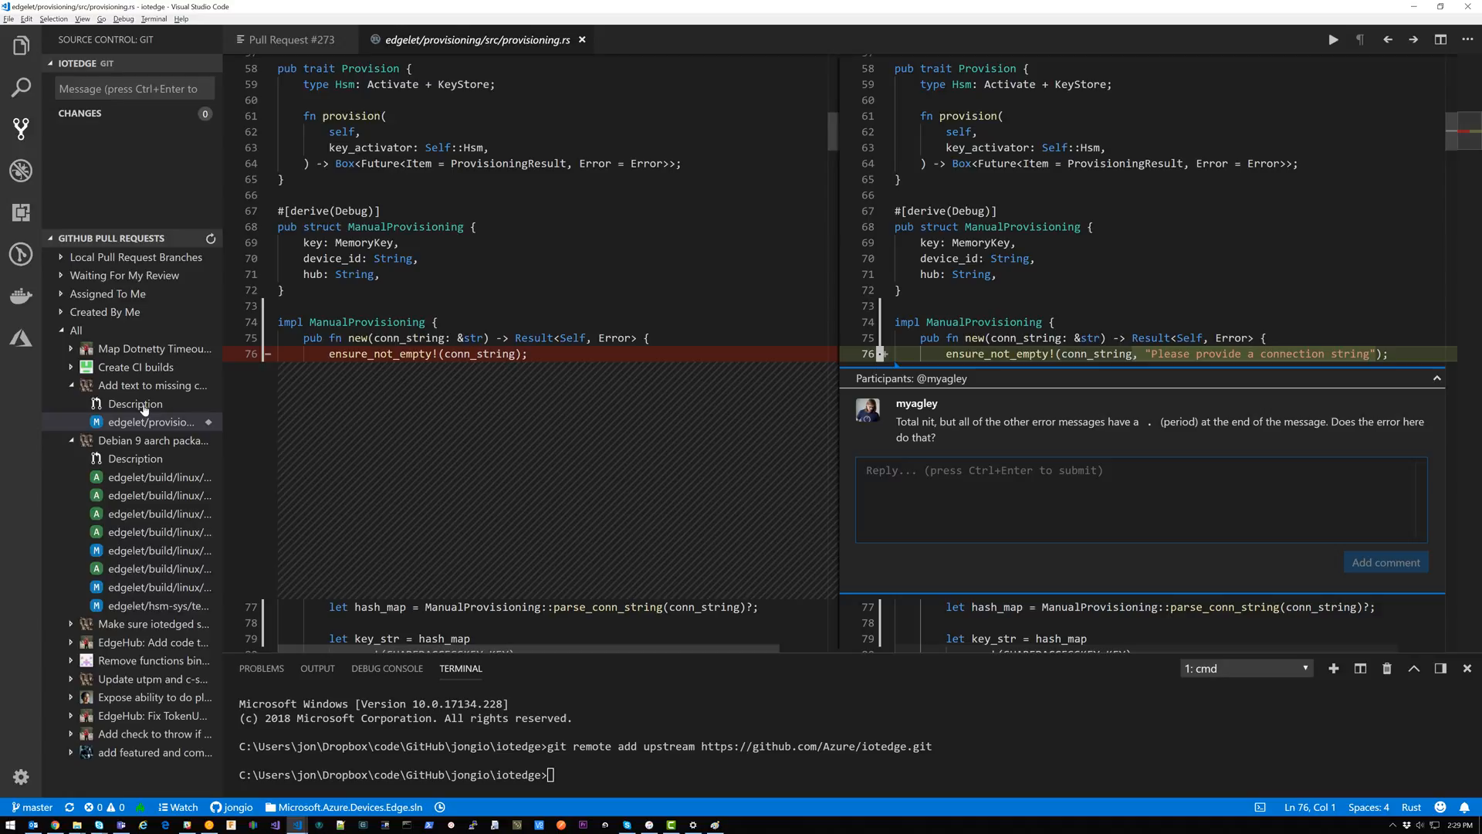
On GitHub's Files changed for #273, start a reply on the comment thread with draft text 'asdf'
click(135, 403)
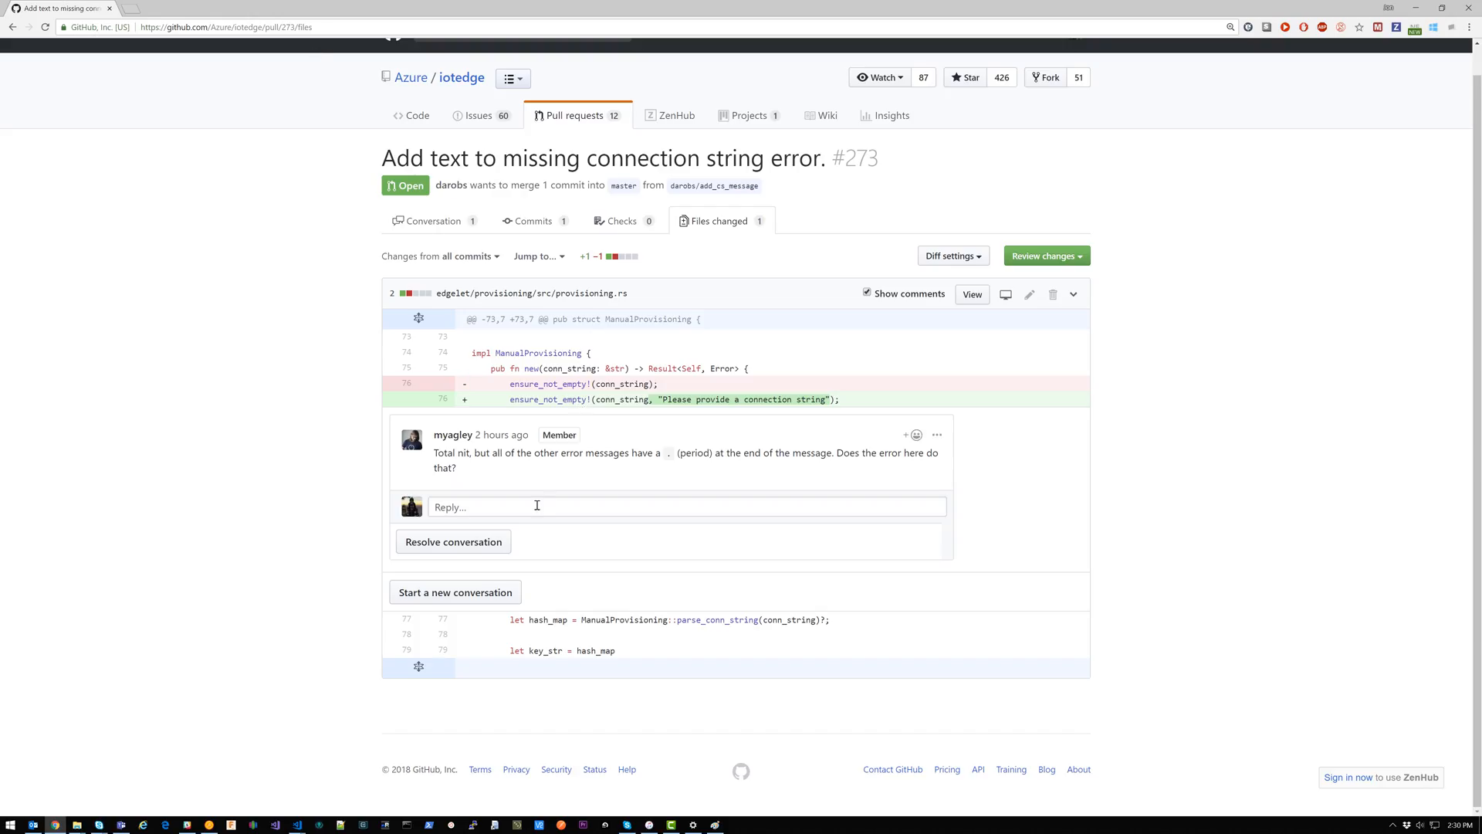
click(536, 506)
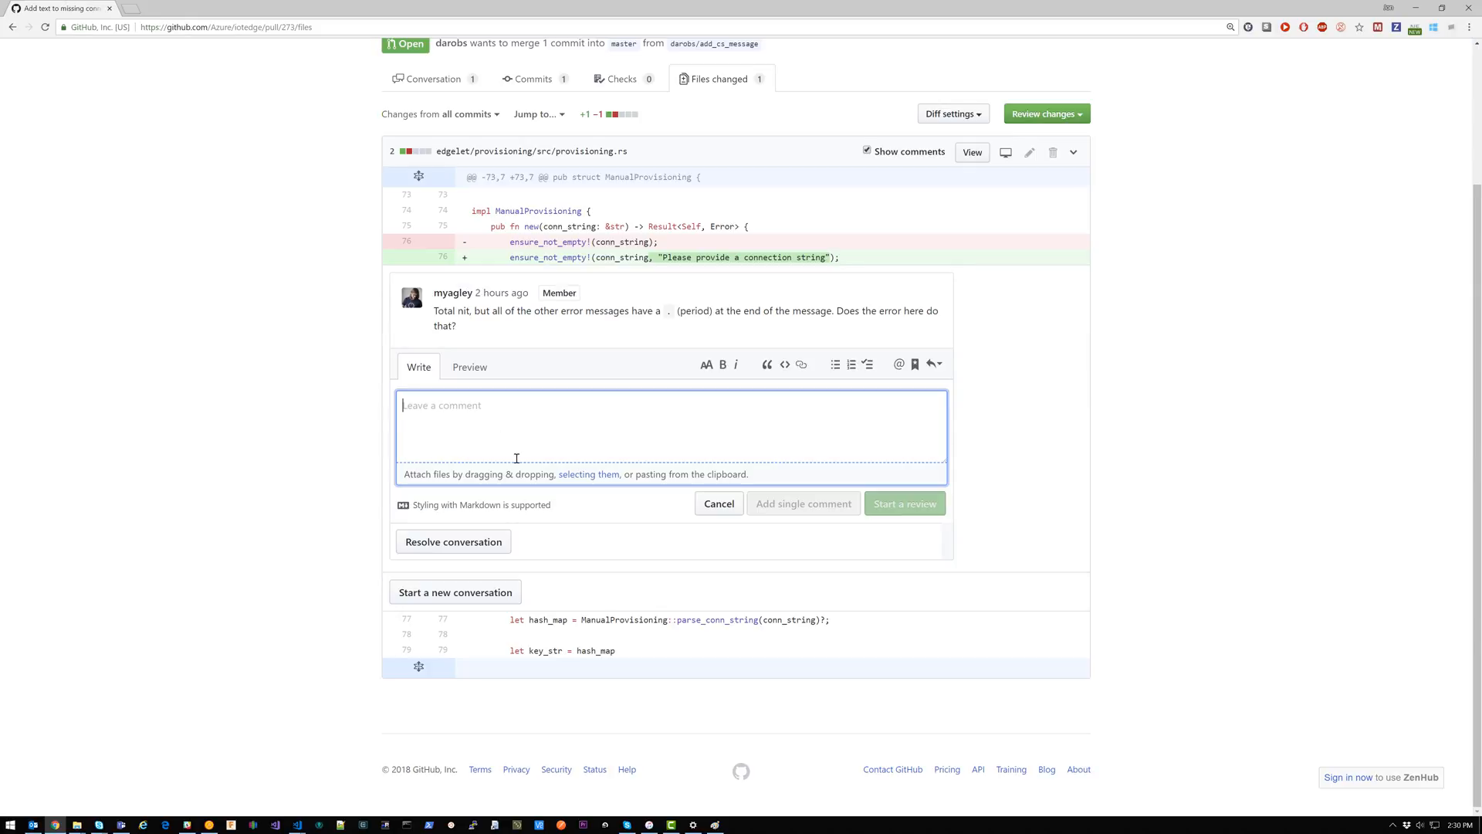
mouse_move(665, 421)
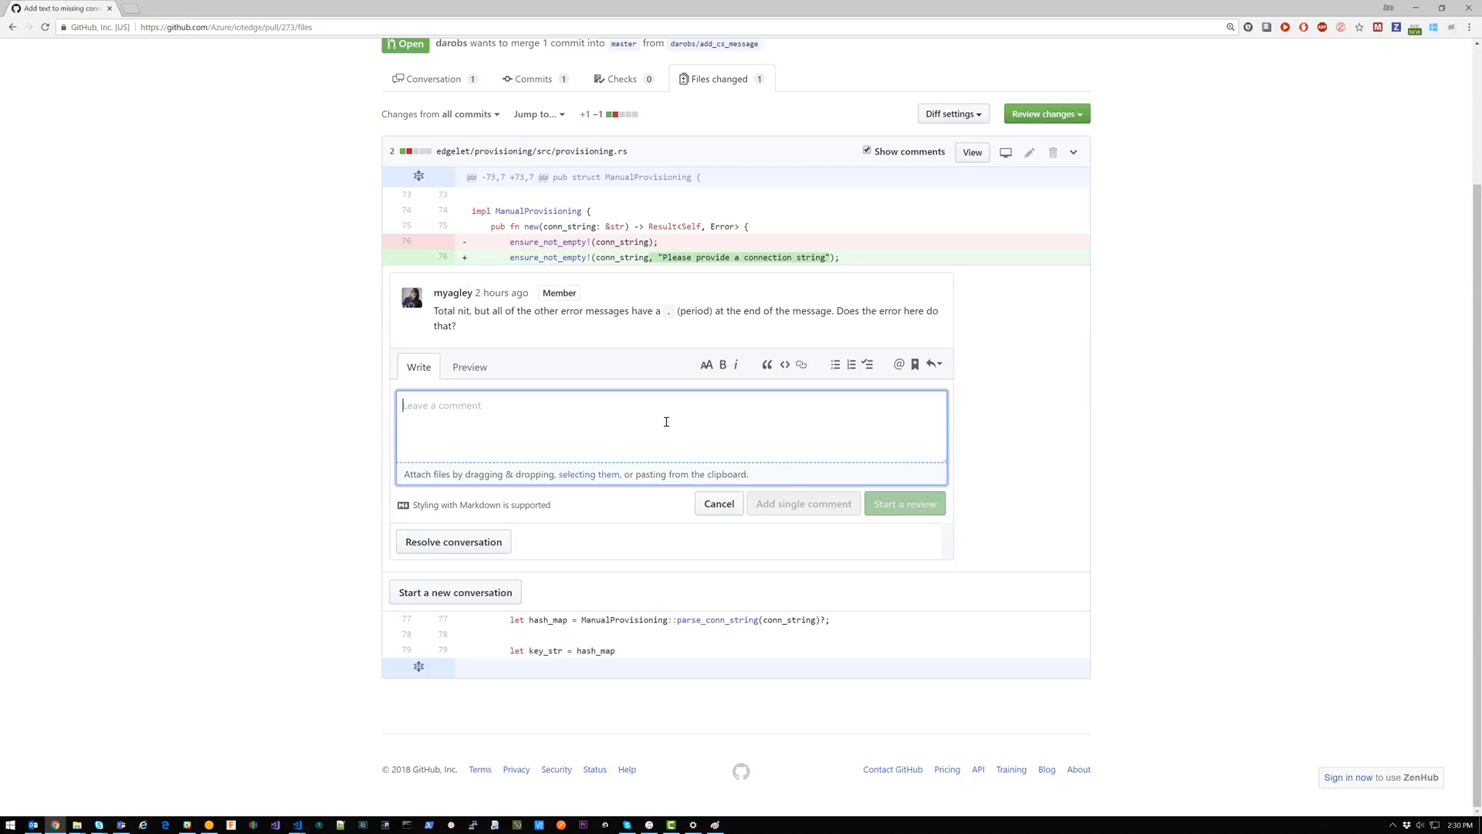
text(asdf)
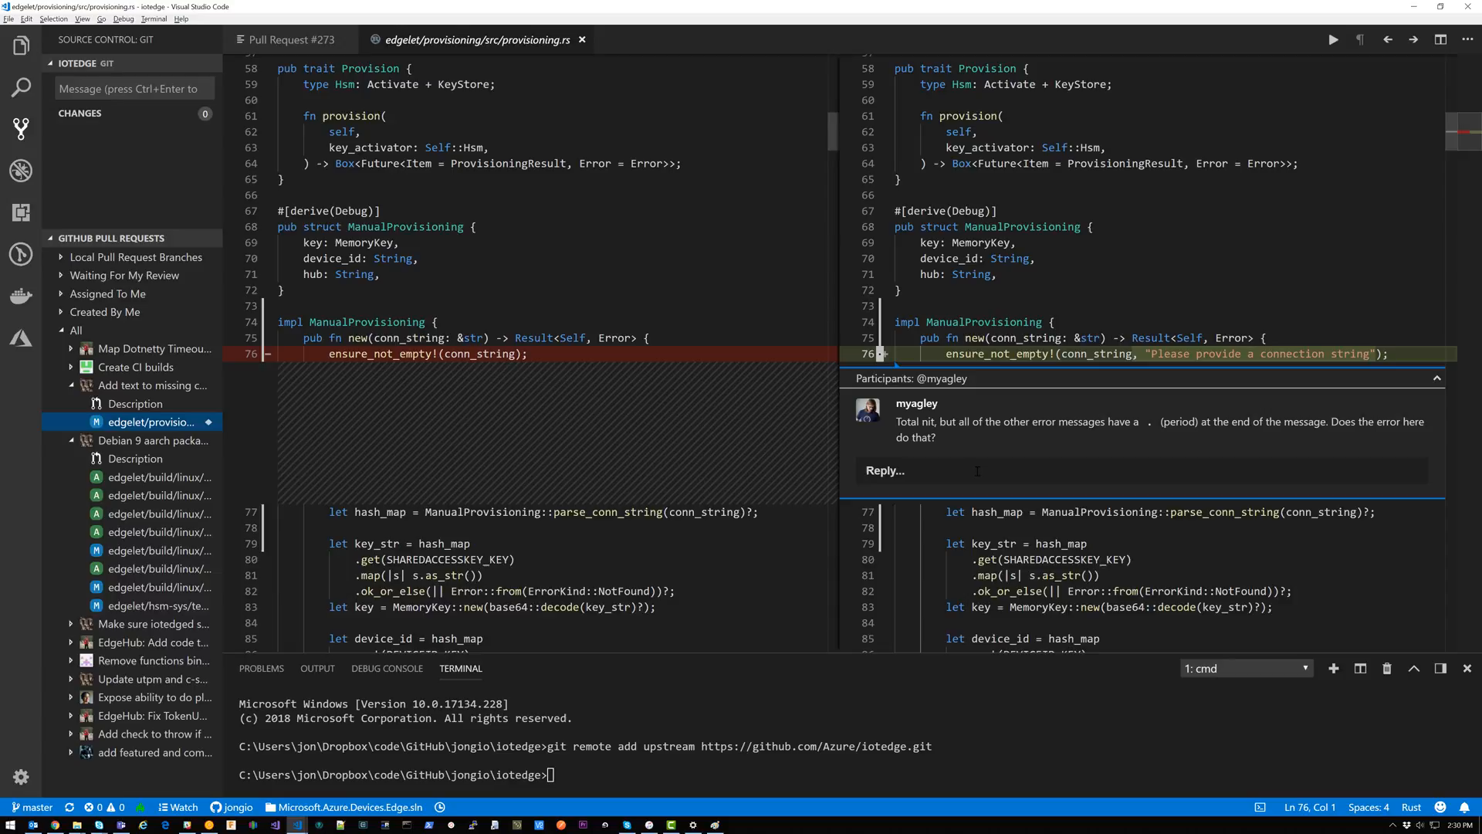
Post a reply suggesting the error tell users where to set the connection string, and discard the GitHub draft
click(978, 469)
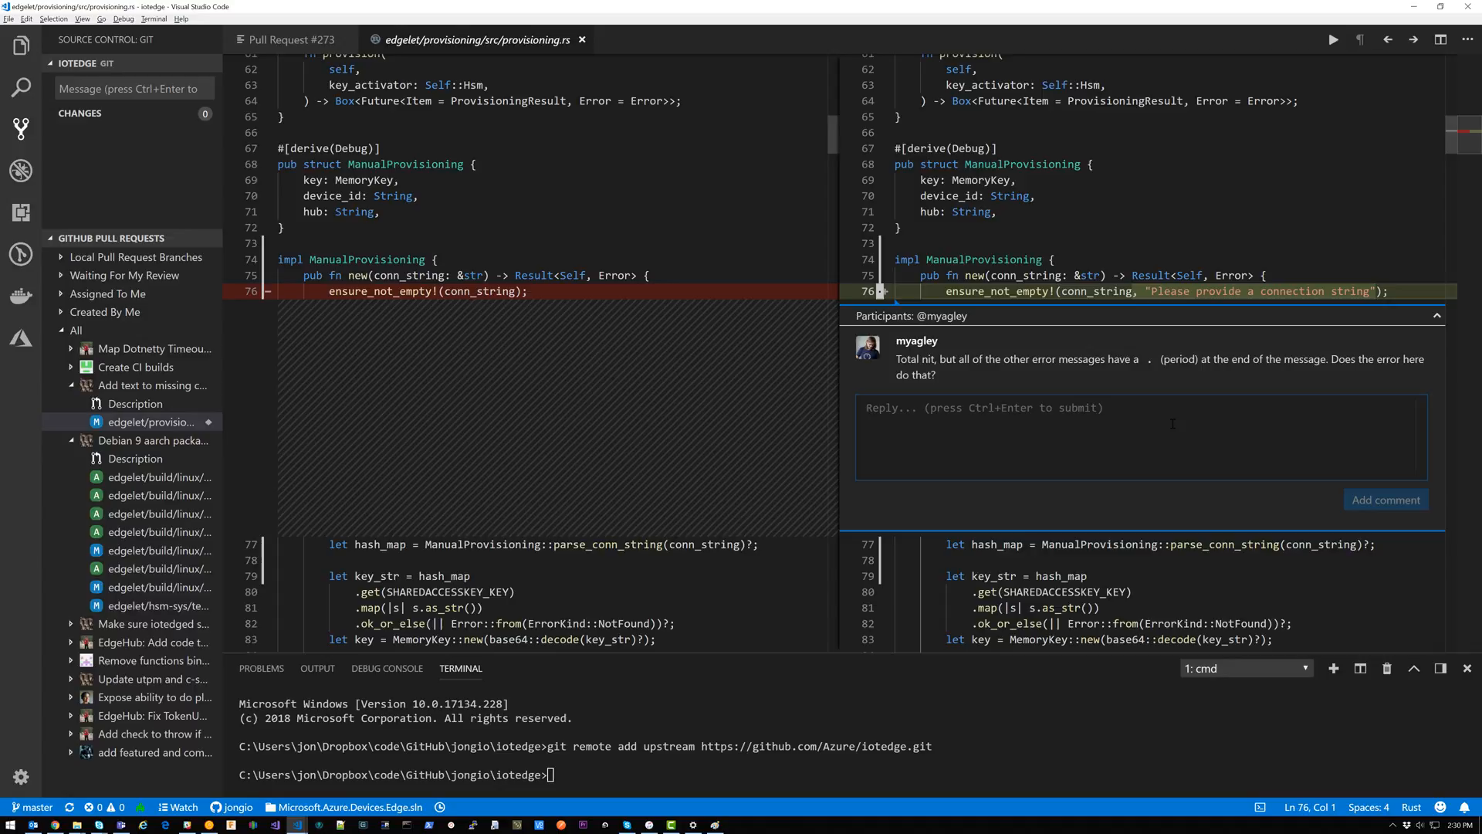
text(I would sug)
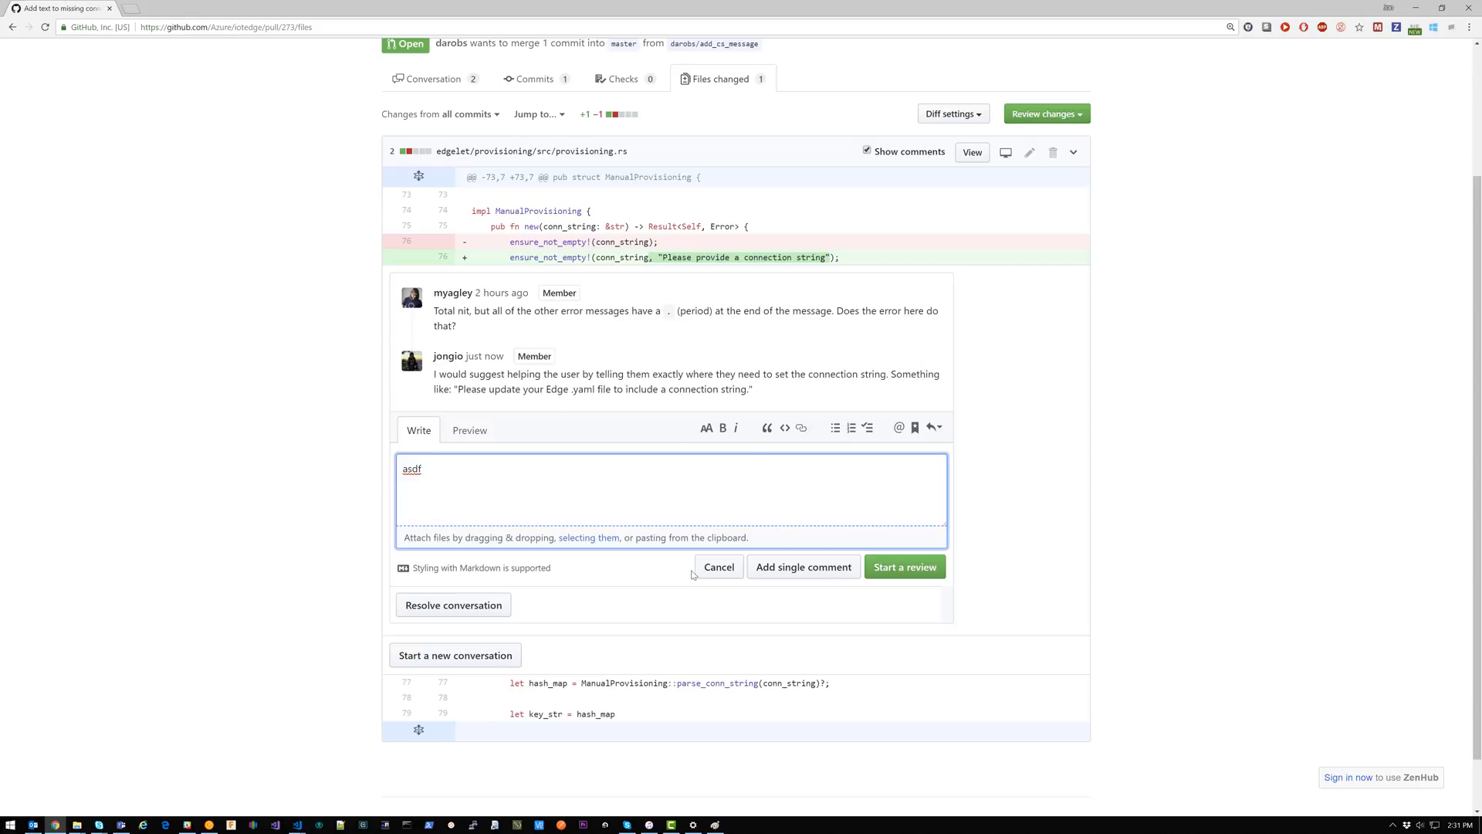
click(718, 567)
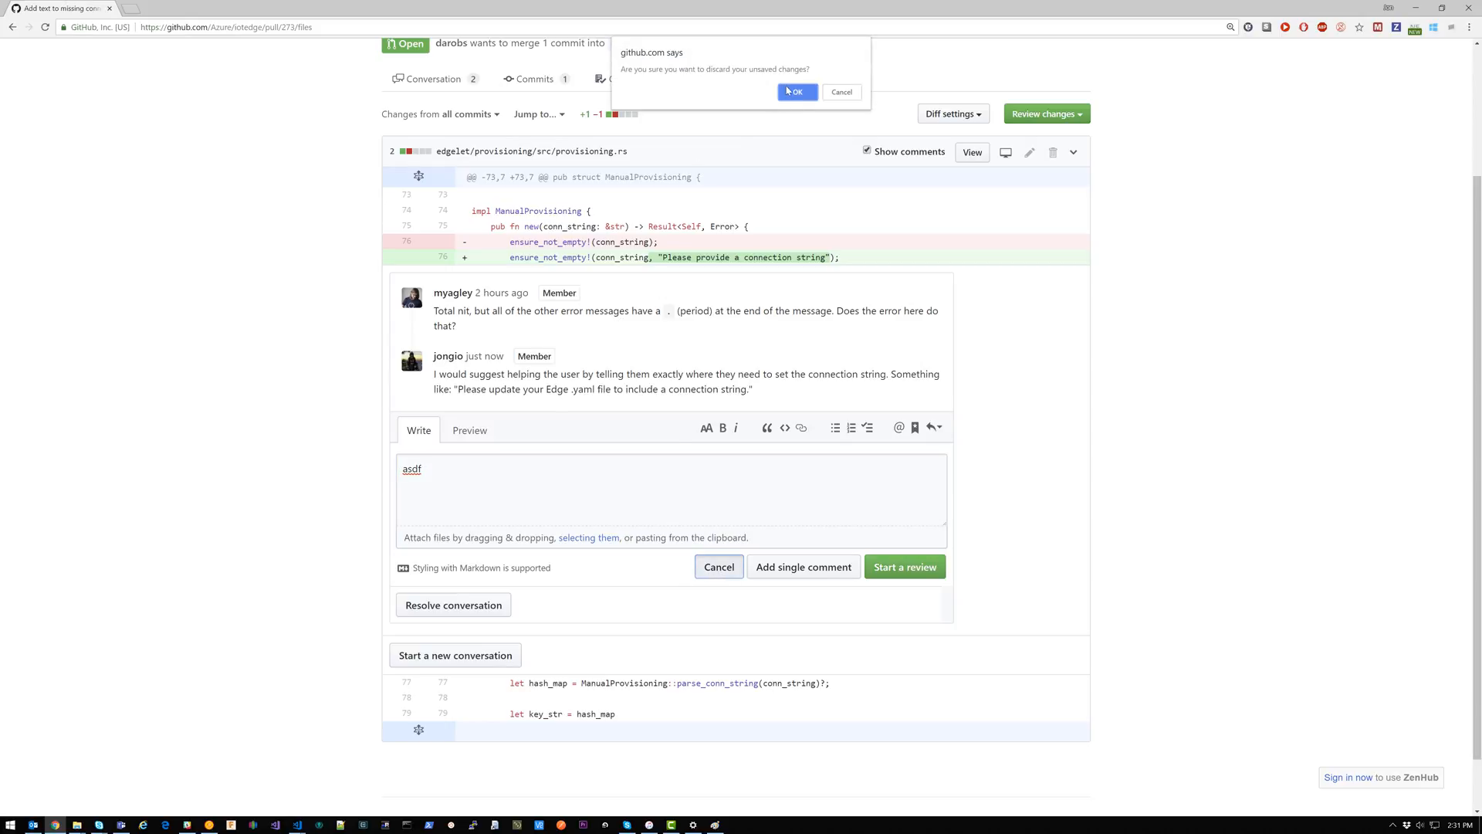
click(795, 91)
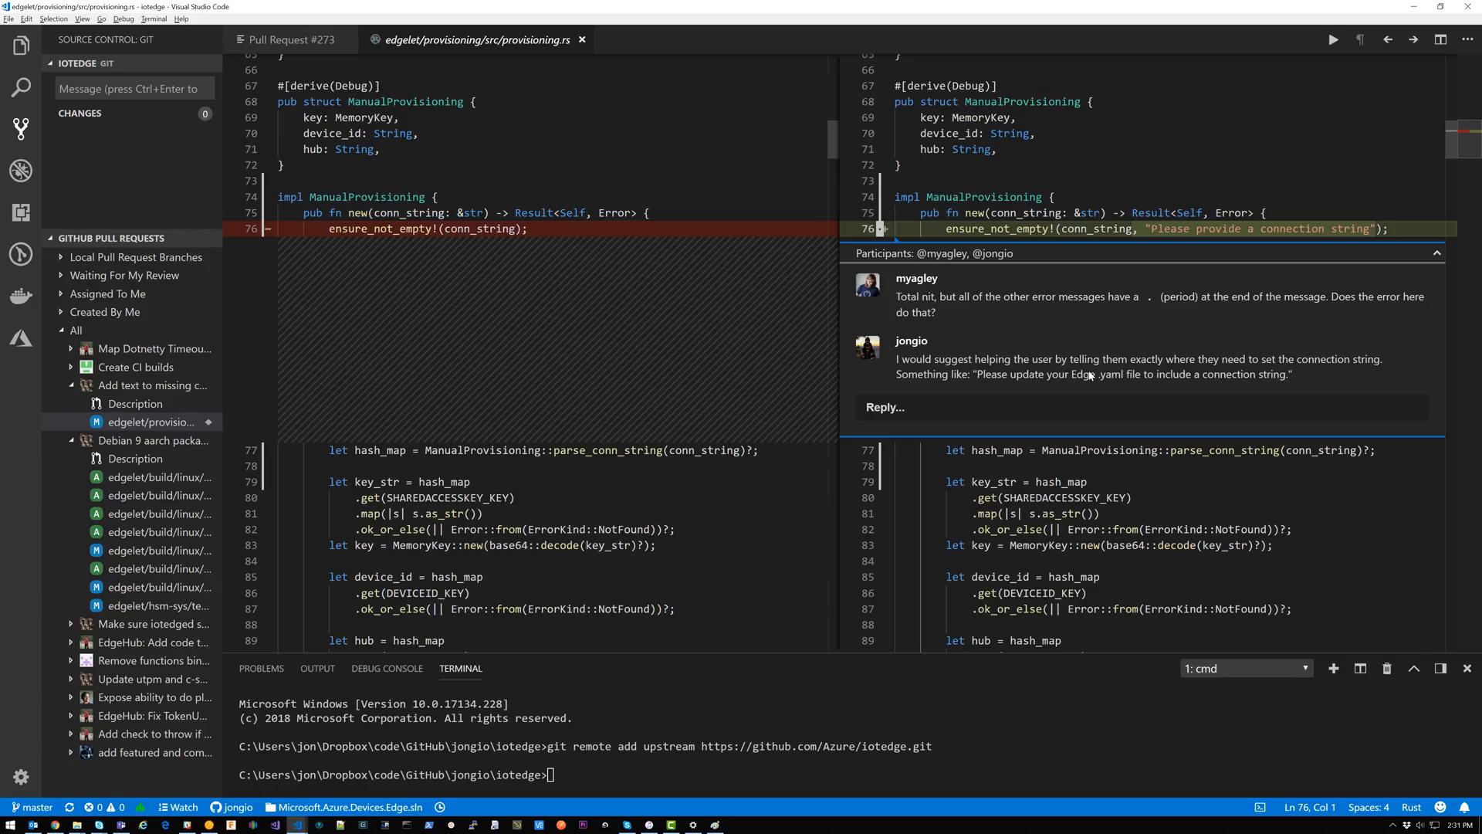
mouse_move(1090, 241)
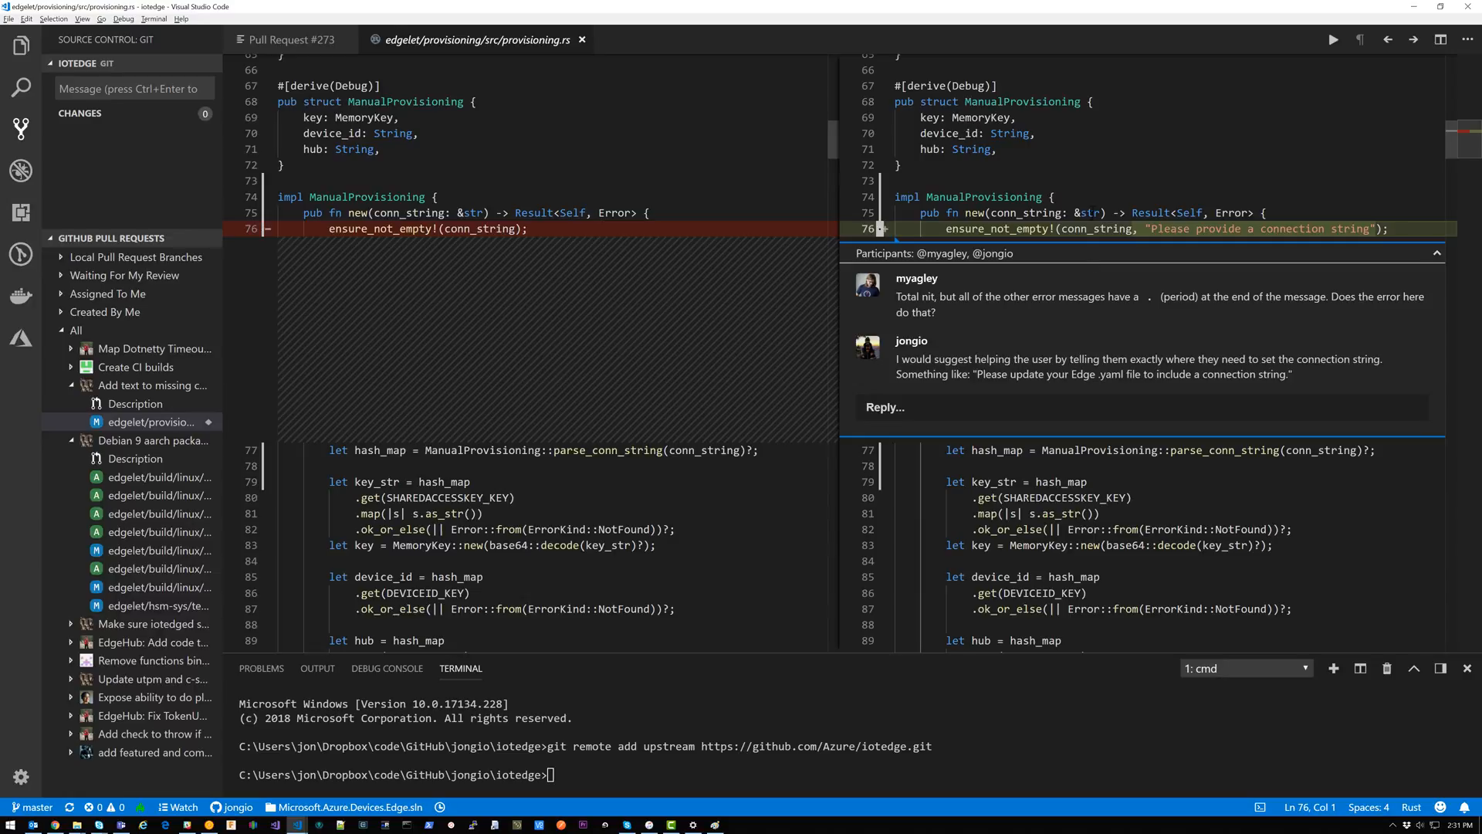
Open pull request #273's Description from the GitHub Pull Requests tree
click(996, 482)
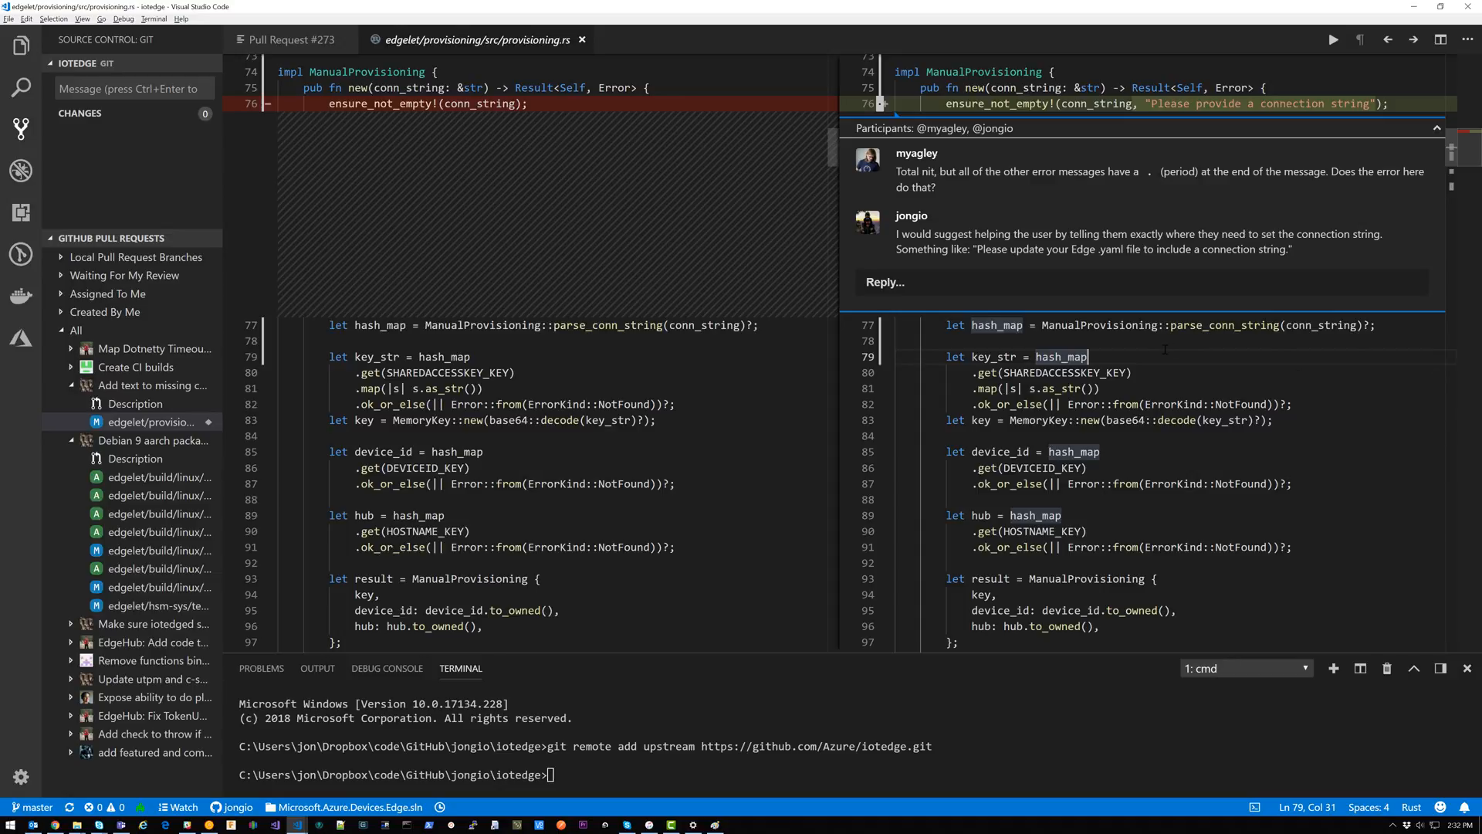
click(136, 403)
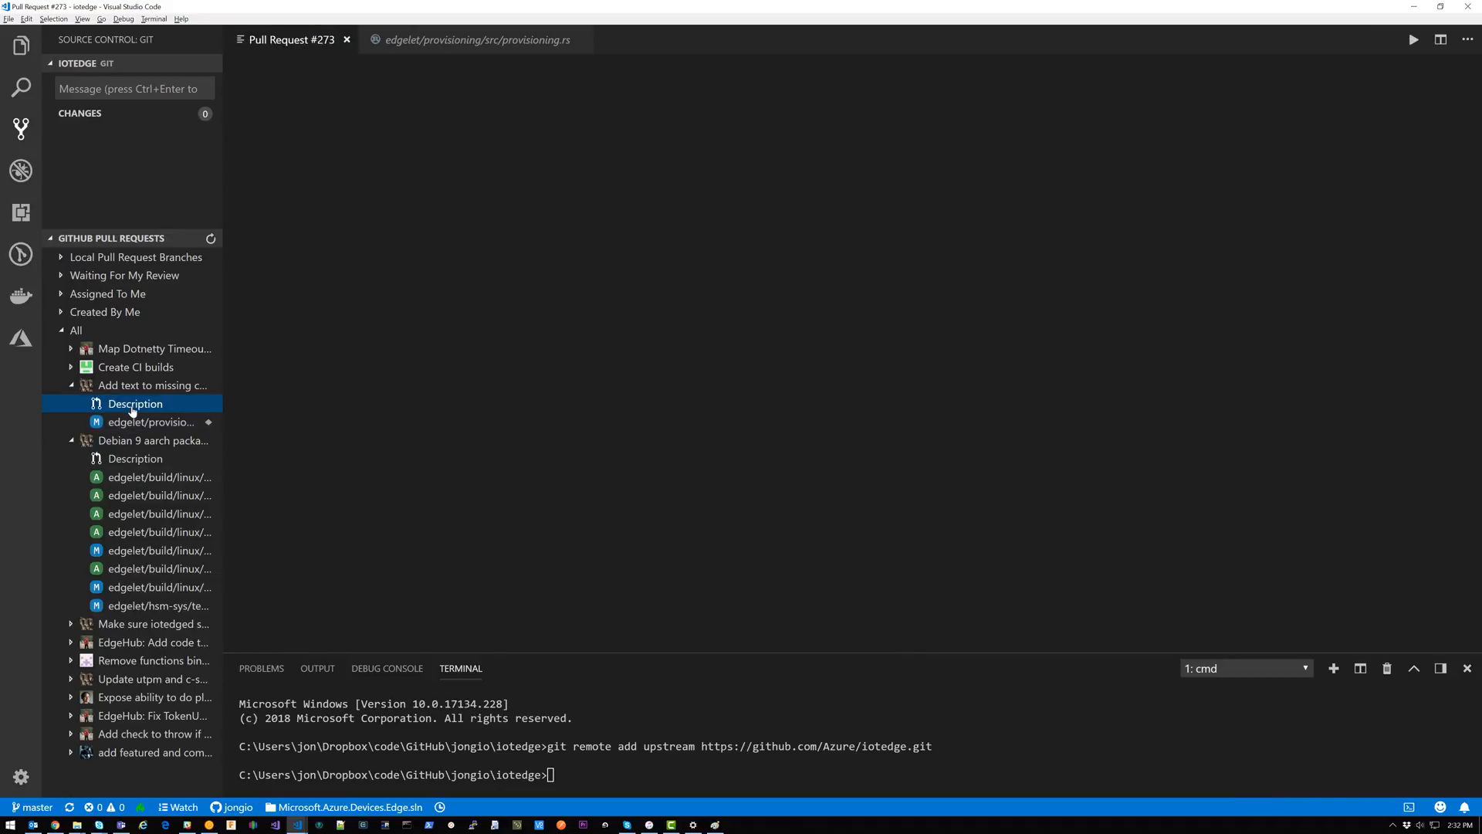
Load #273's description page and bring up the context menu for that pull request
click(135, 403)
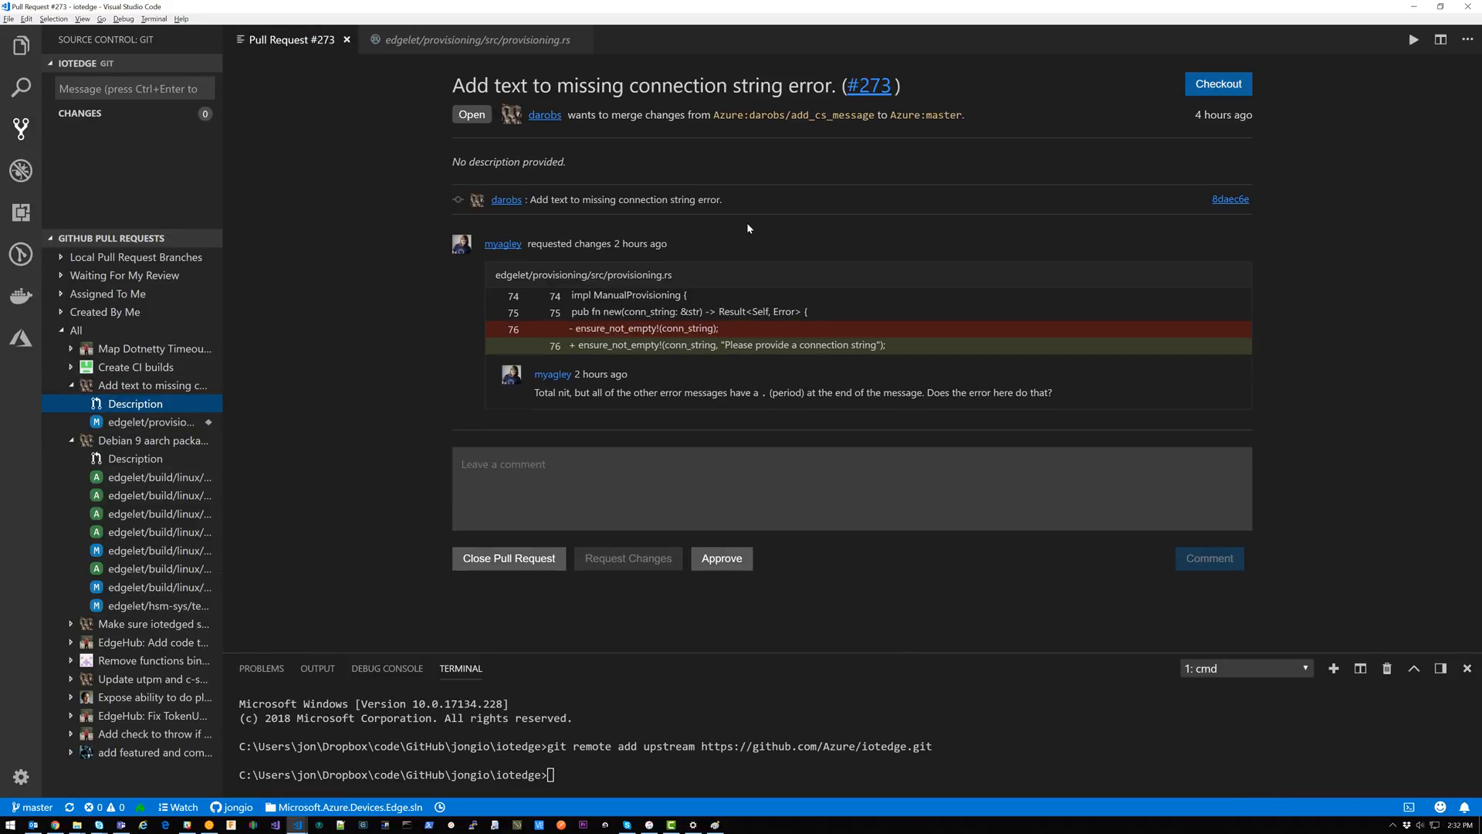
mouse_move(496, 189)
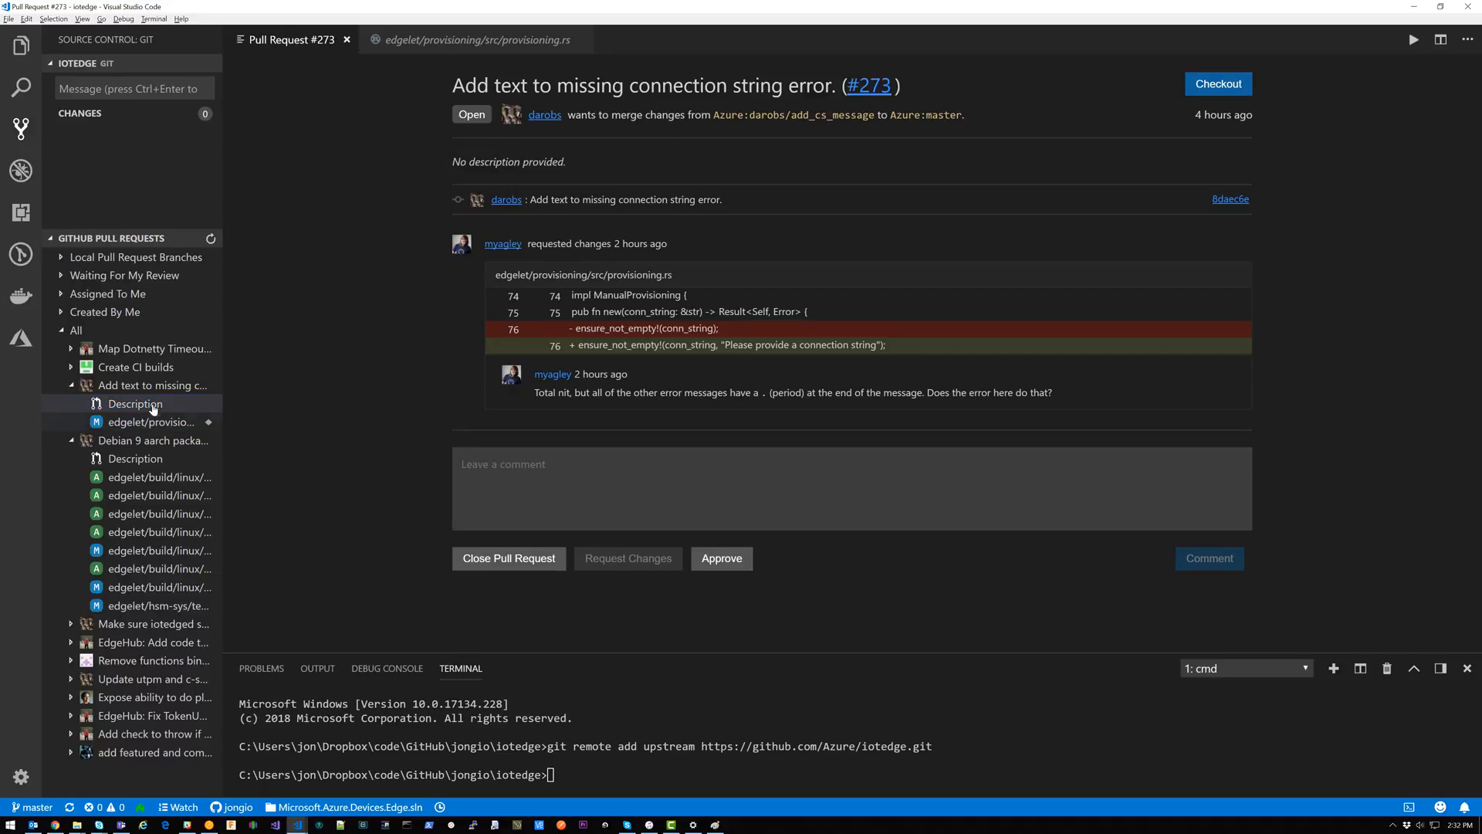
right_click(151, 385)
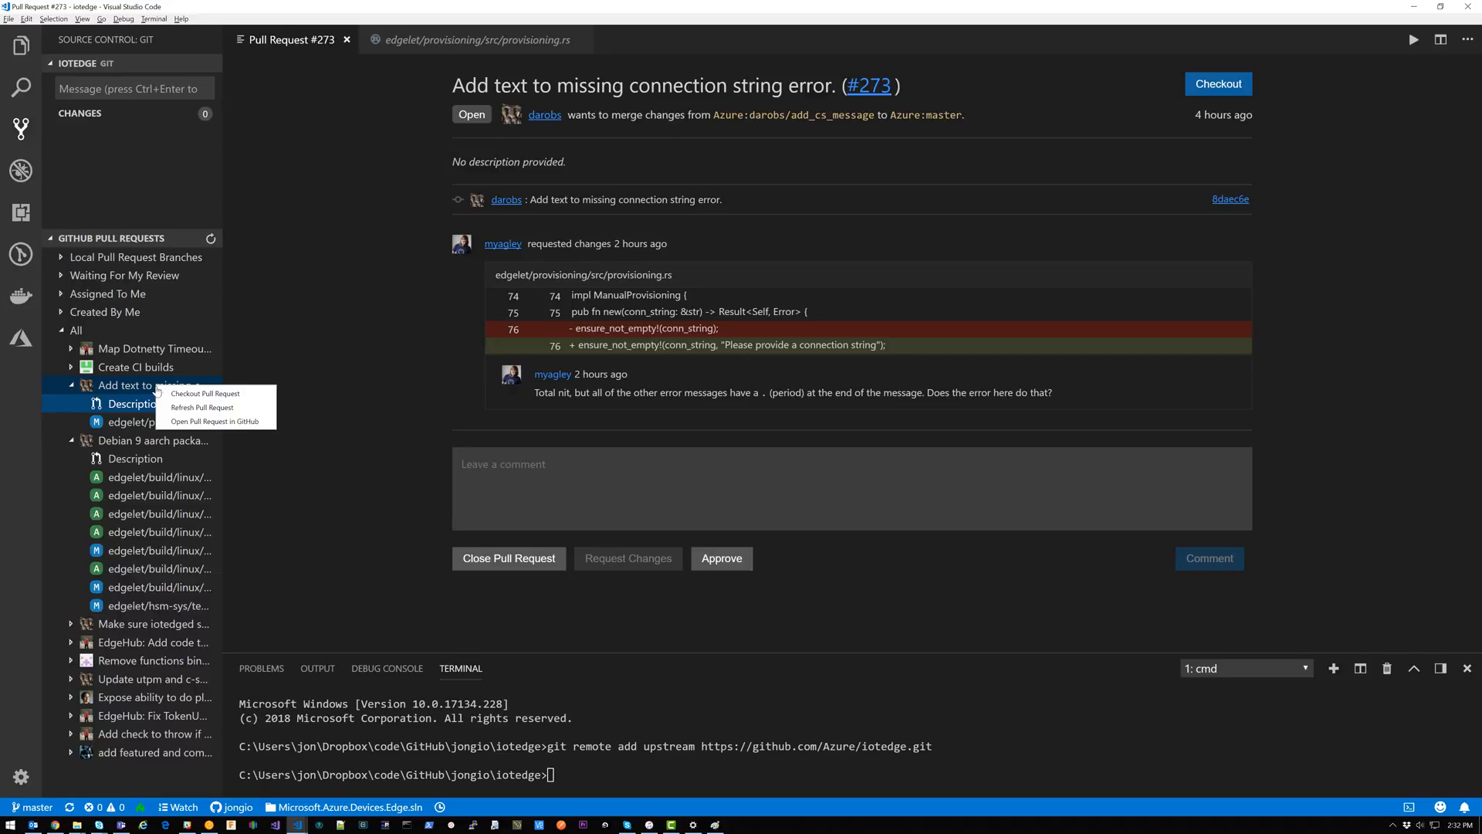